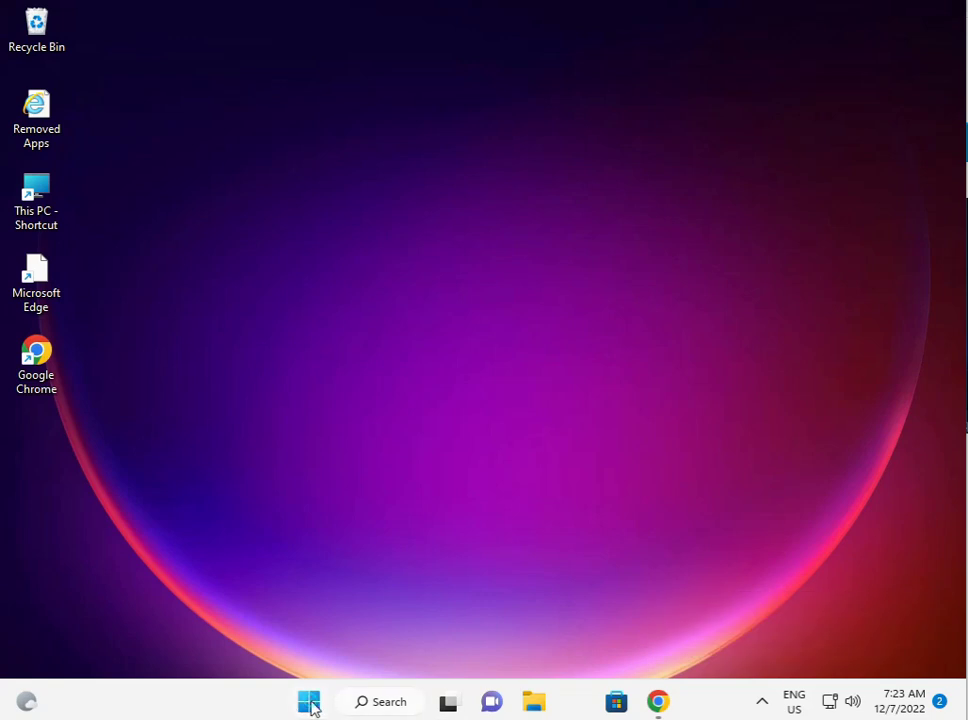
Launch Settings from the Start menu's pinned apps
left_click(308, 700)
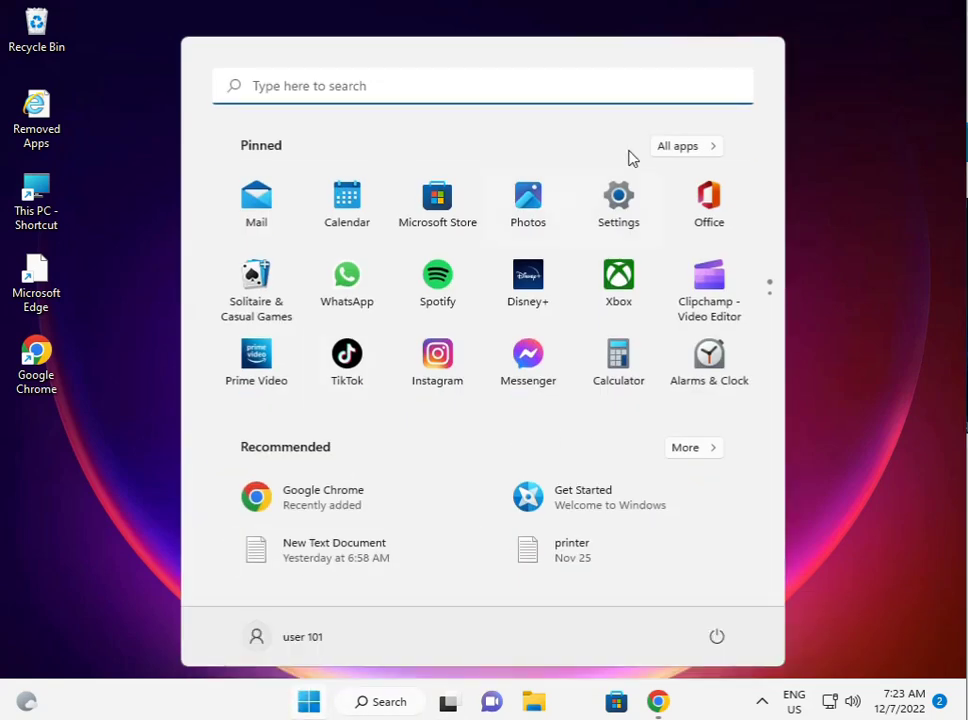
mouse_move(618, 200)
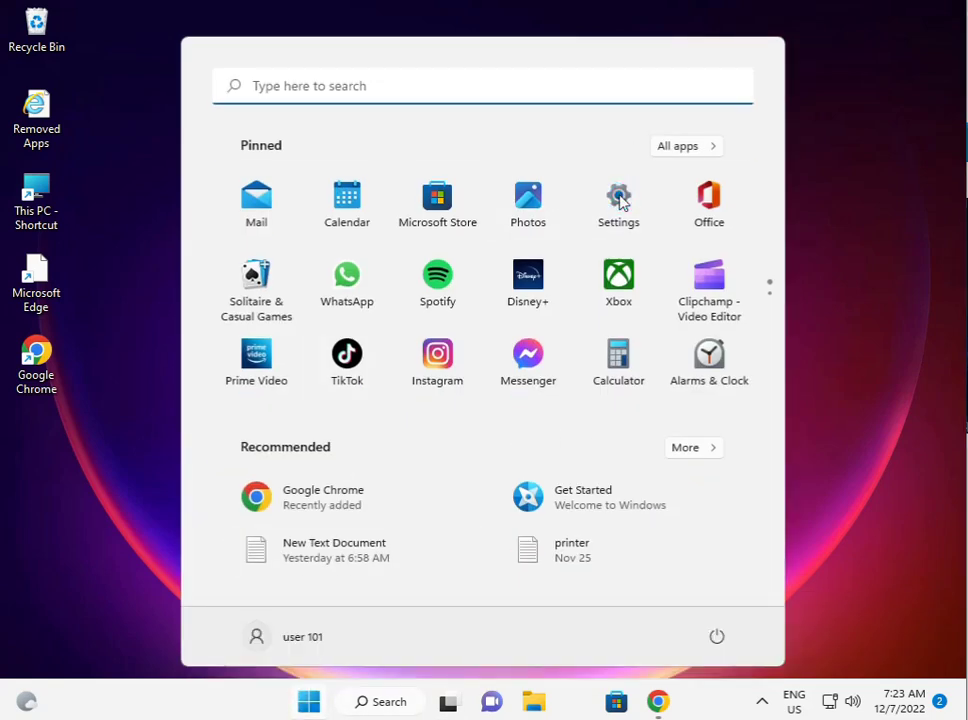
left_click(618, 198)
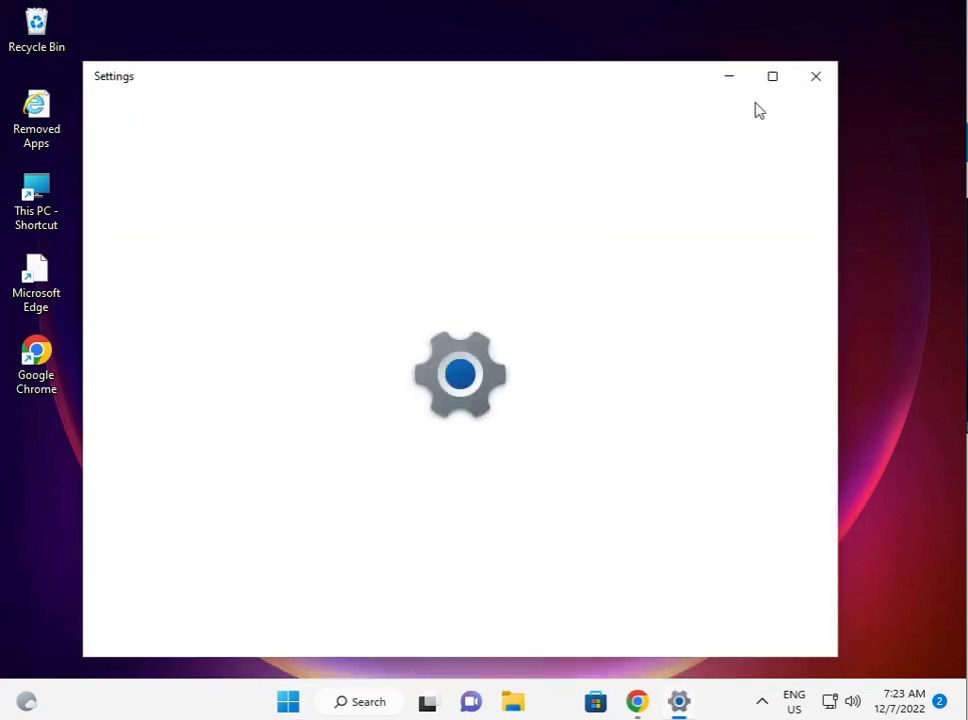
Maximize Settings and scroll the System page down to Troubleshoot
left_click(772, 76)
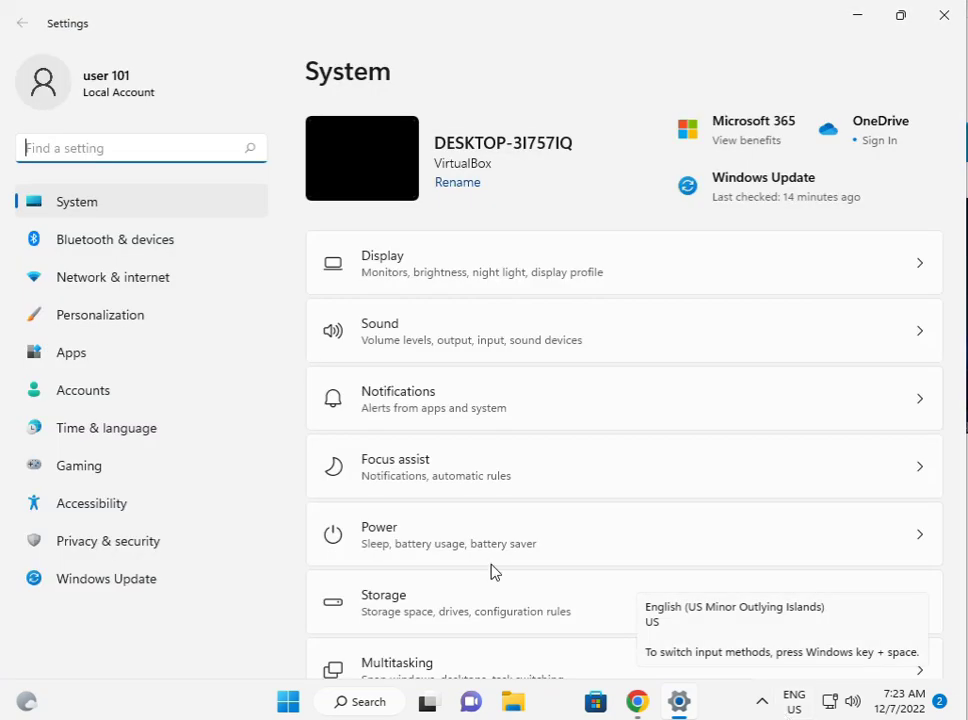
mouse_move(400, 432)
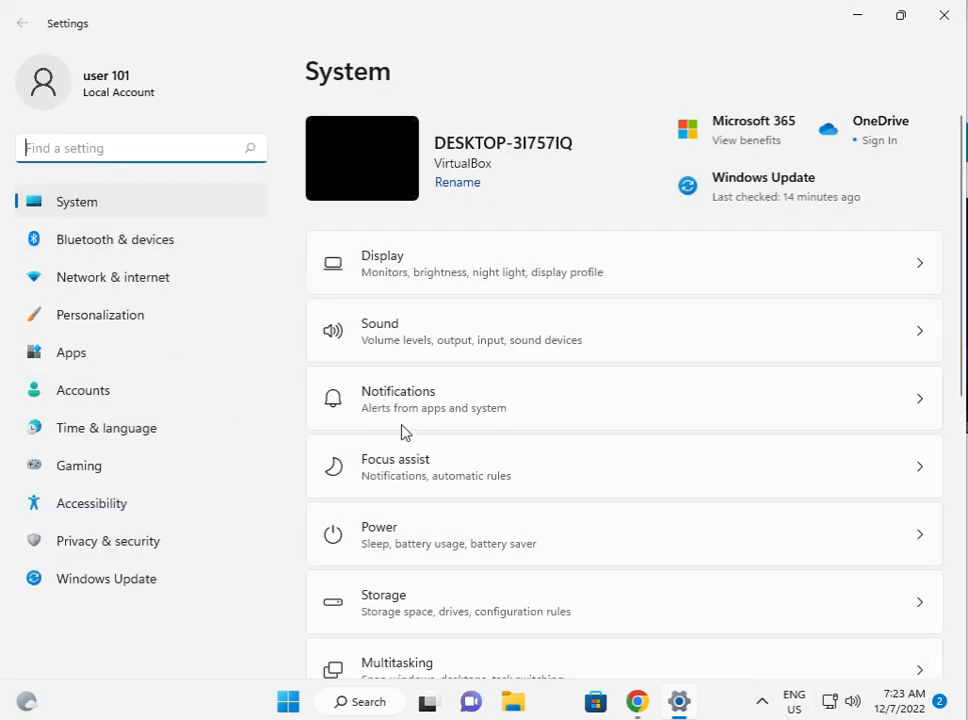
scroll("down", 3)
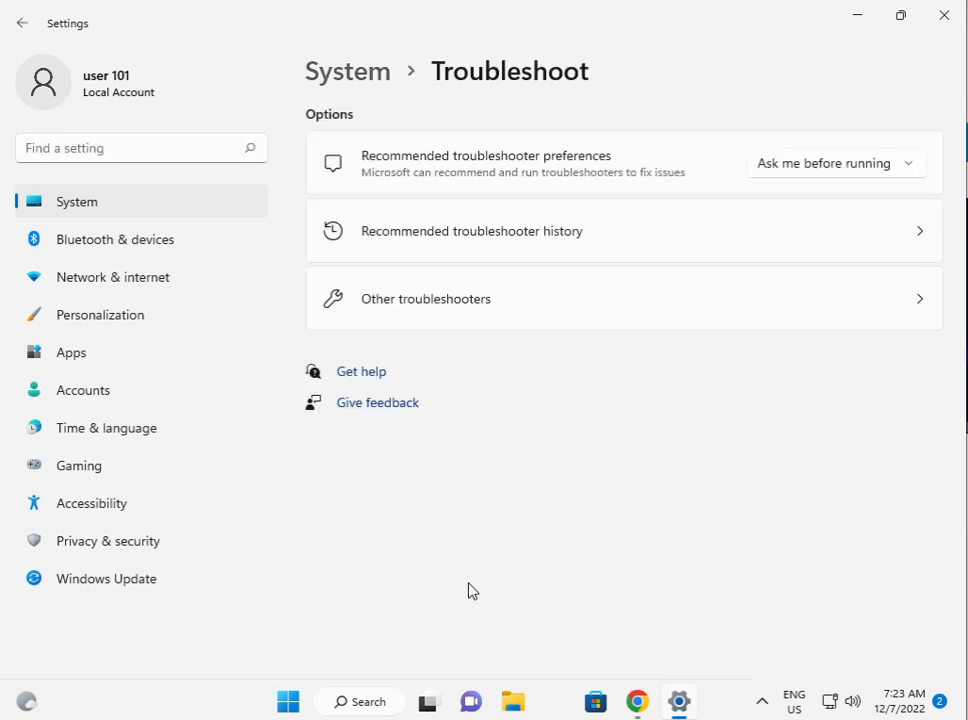
Run the Windows Store Apps troubleshooter from Other troubleshooters, then close Settings
left_click(624, 298)
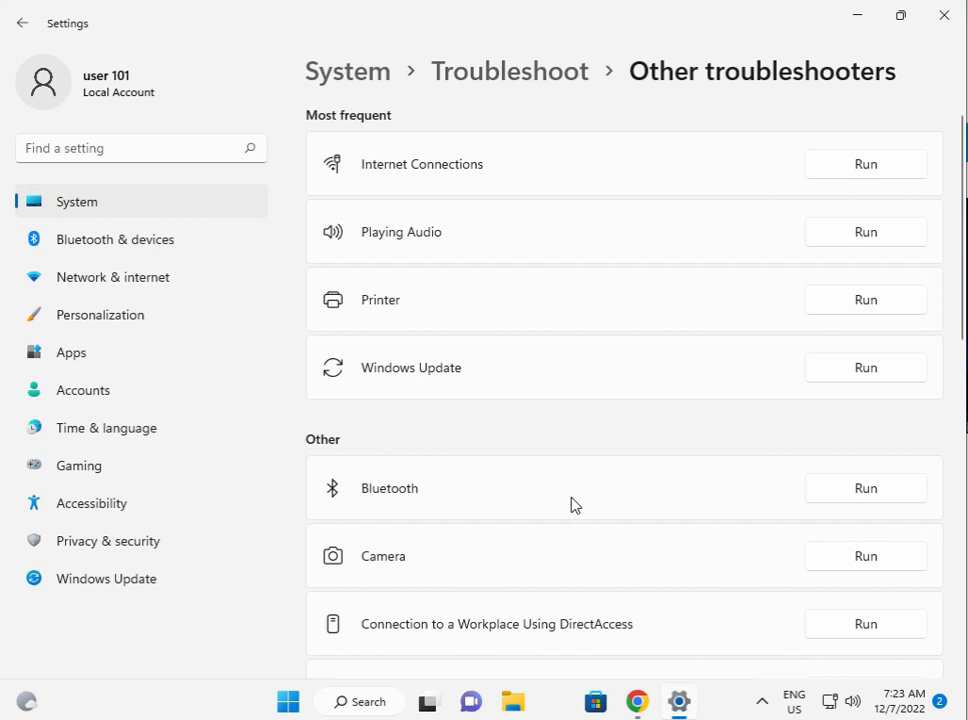
scroll("down", 3)
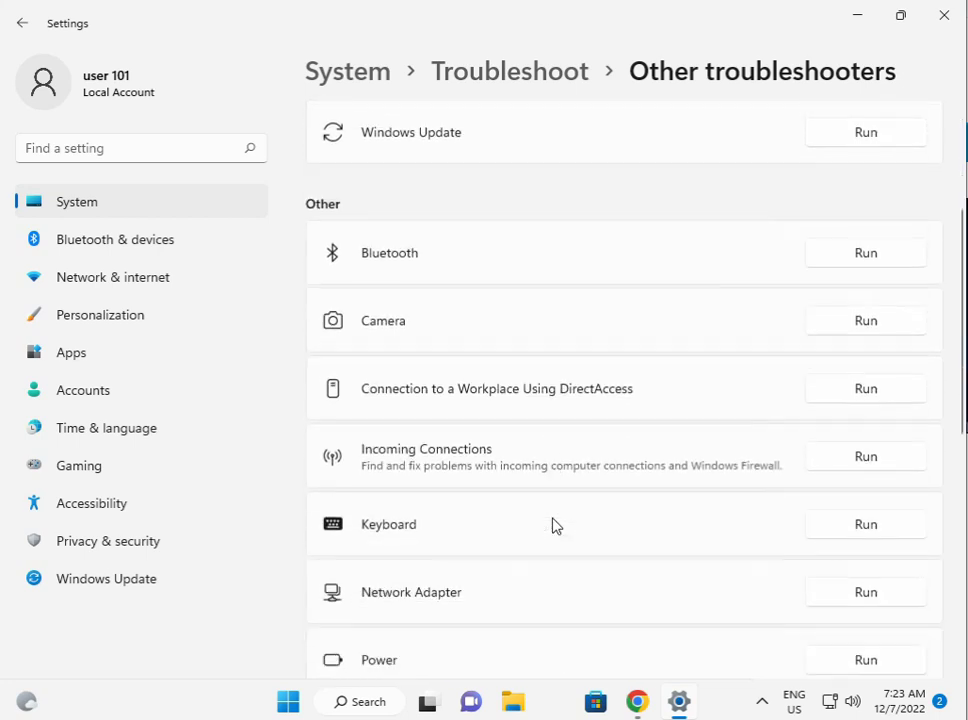
scroll("down", 3)
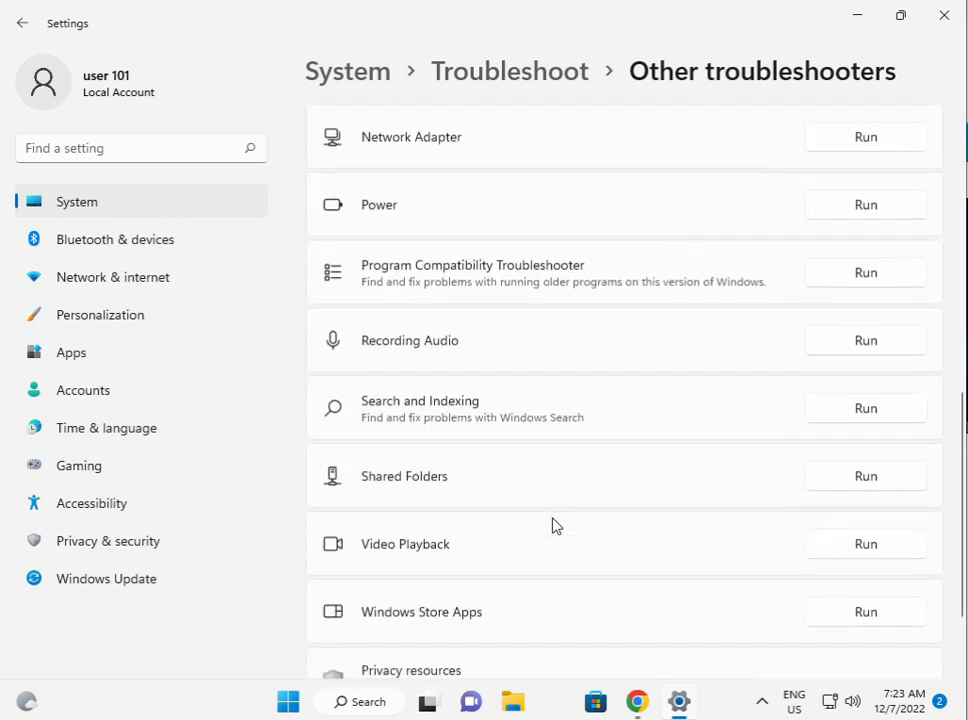
scroll("down", 3)
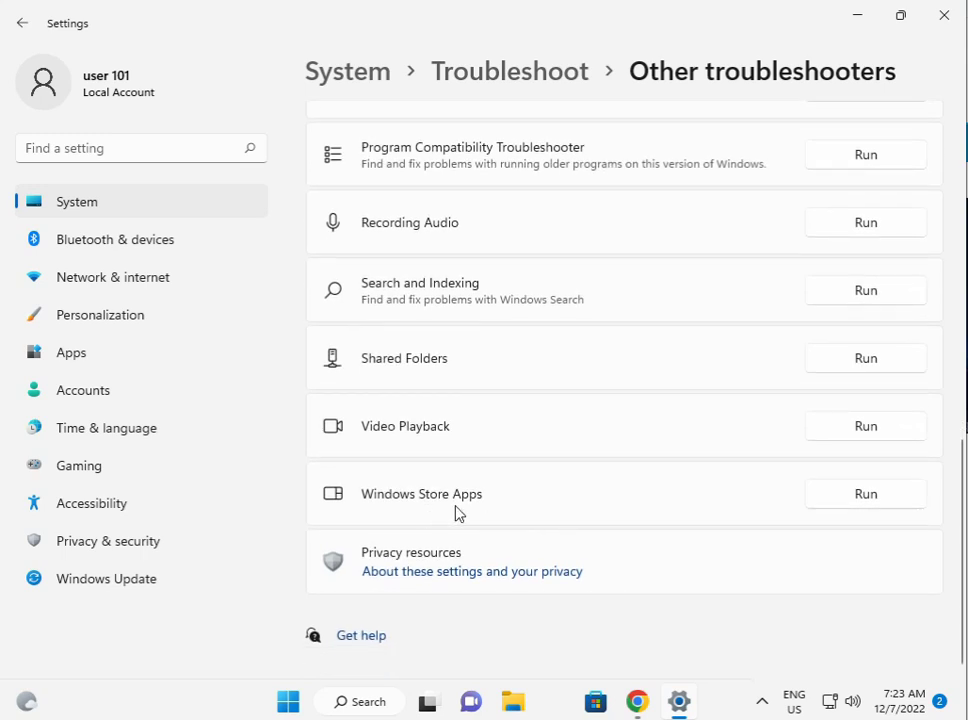
left_click(864, 492)
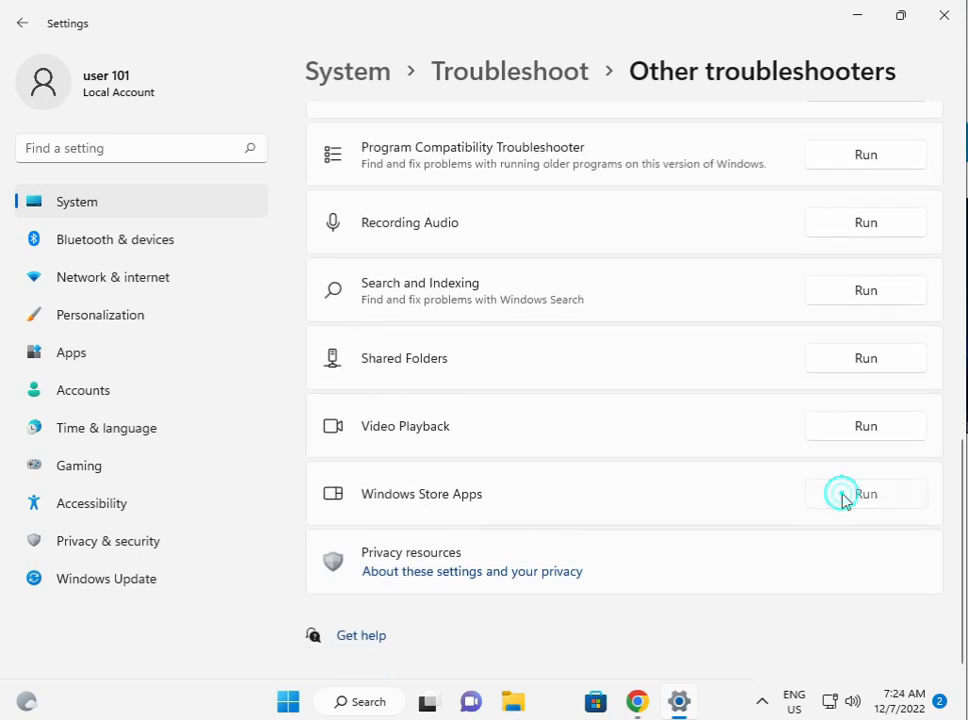
left_click(864, 492)
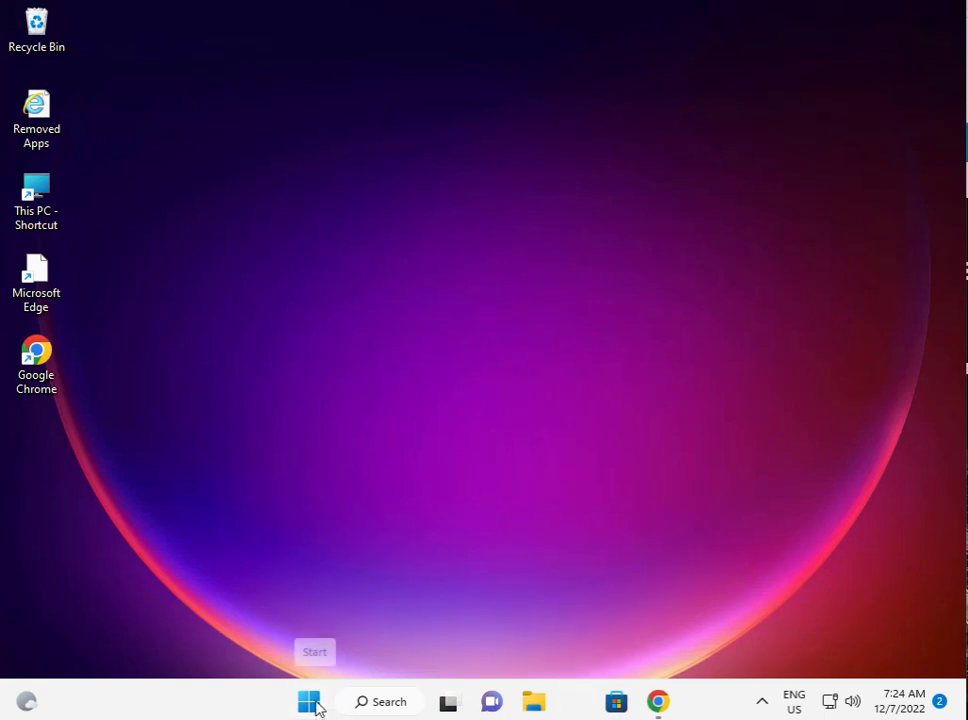
Reopen Settings from the Start menu's pinned apps
left_click(308, 700)
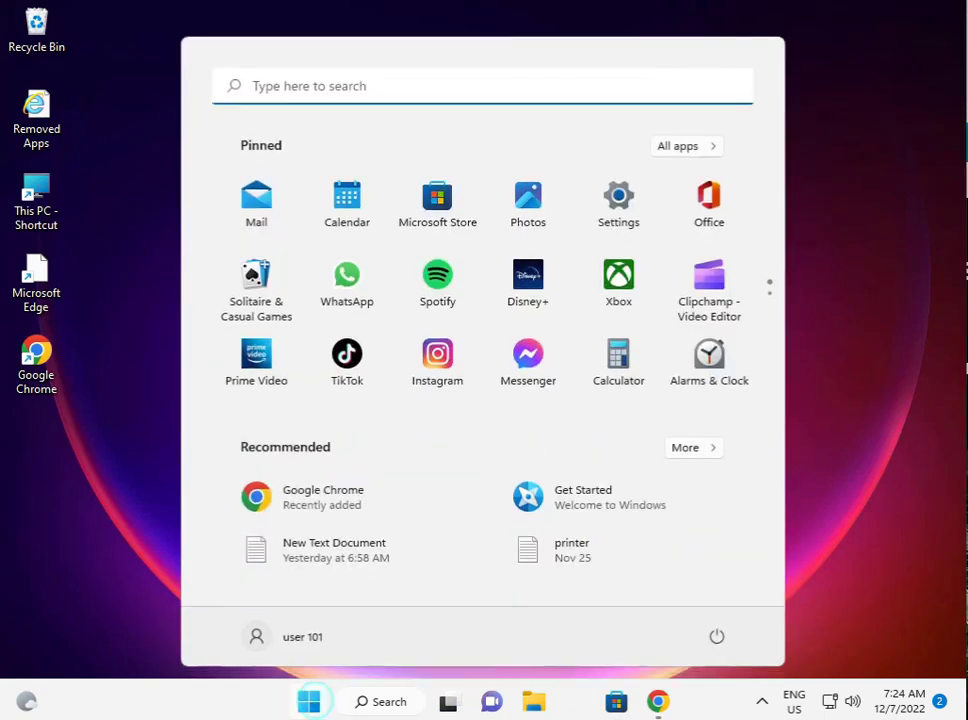
mouse_move(618, 198)
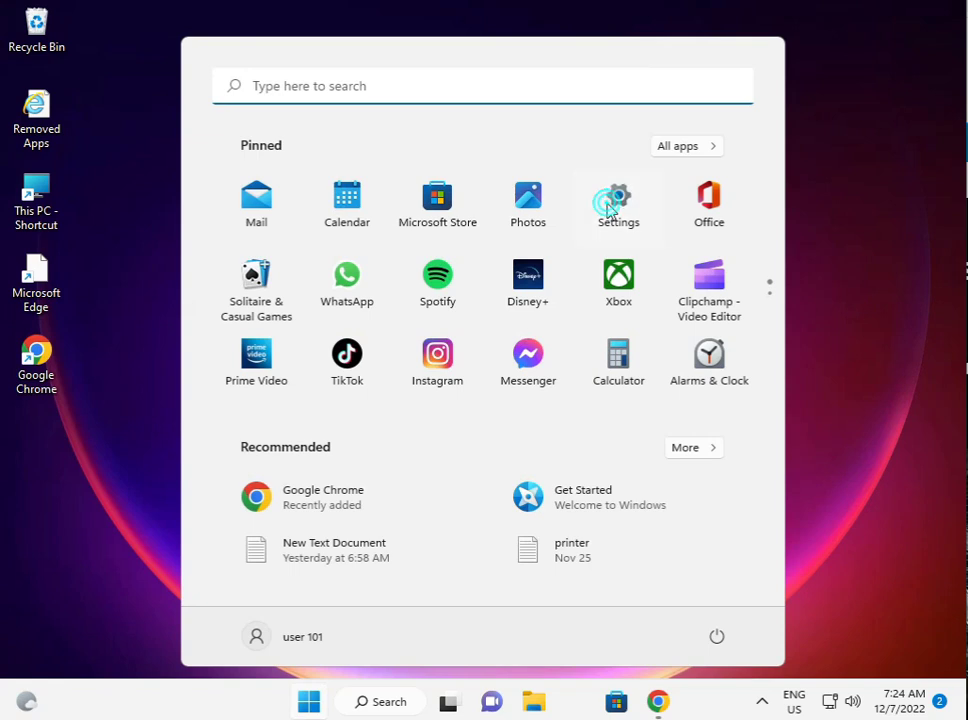
left_click(618, 204)
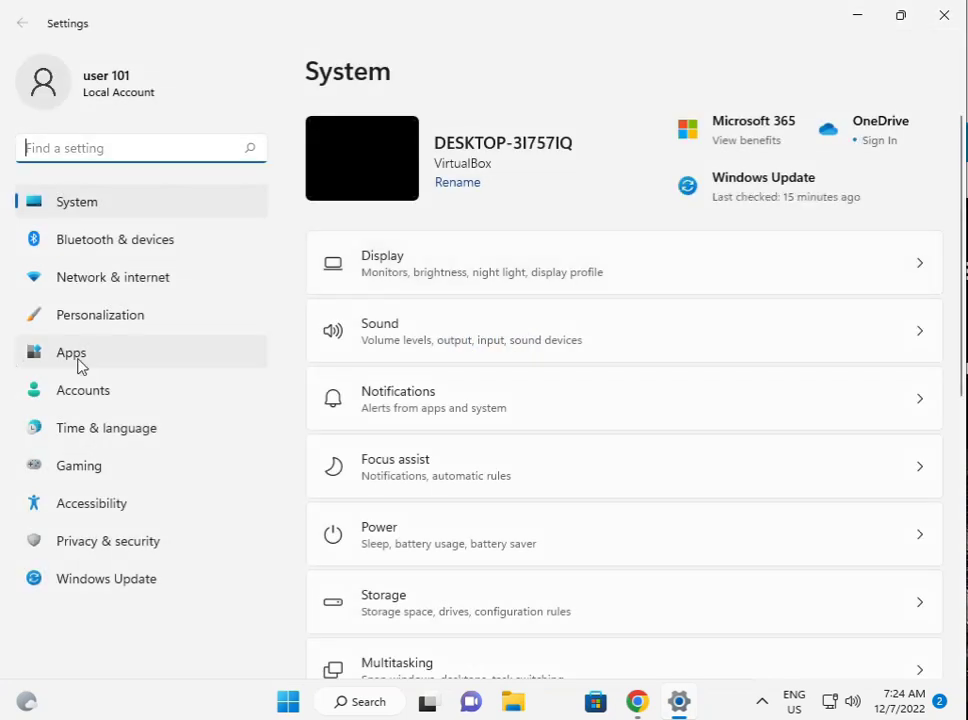
In Apps & features, show the three-dot options menu for Microsoft Store
left_click(72, 352)
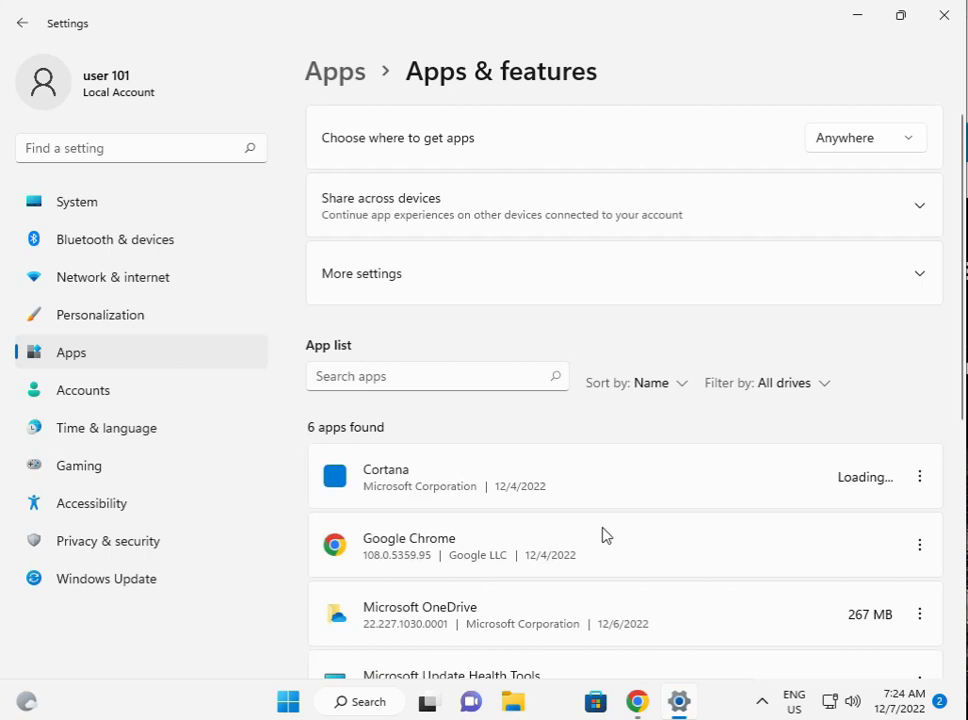
scroll("down", 3)
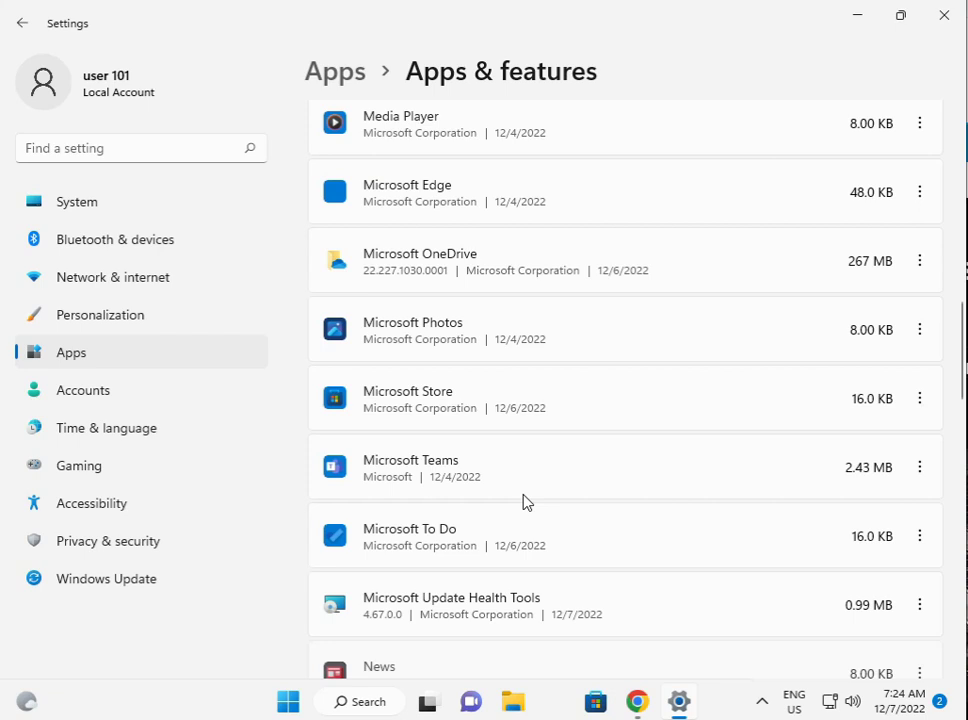
mouse_move(392, 410)
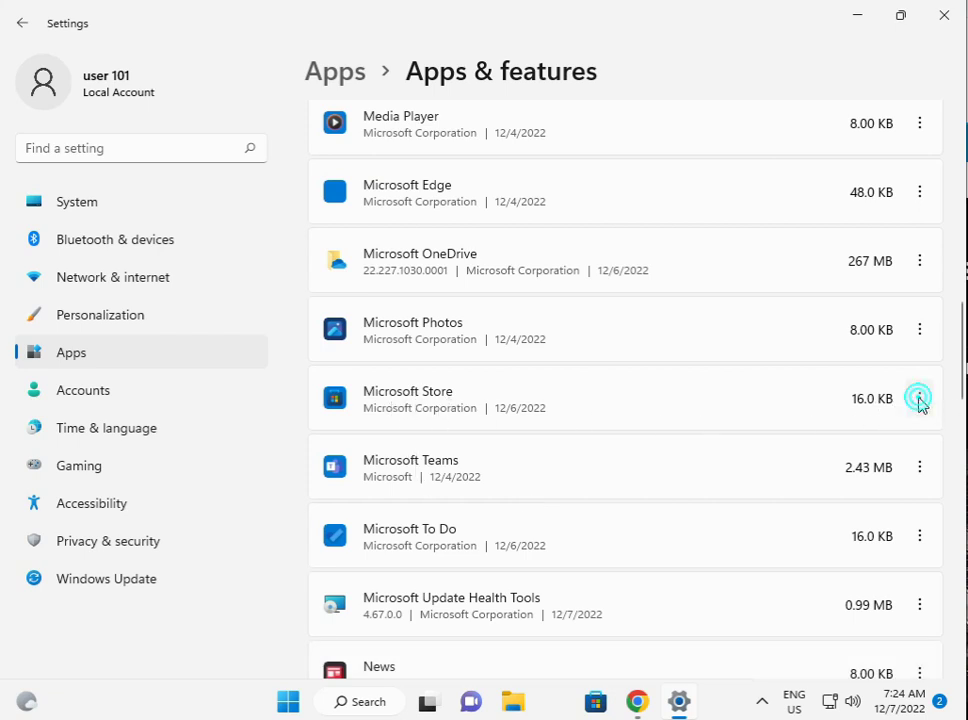
left_click(918, 398)
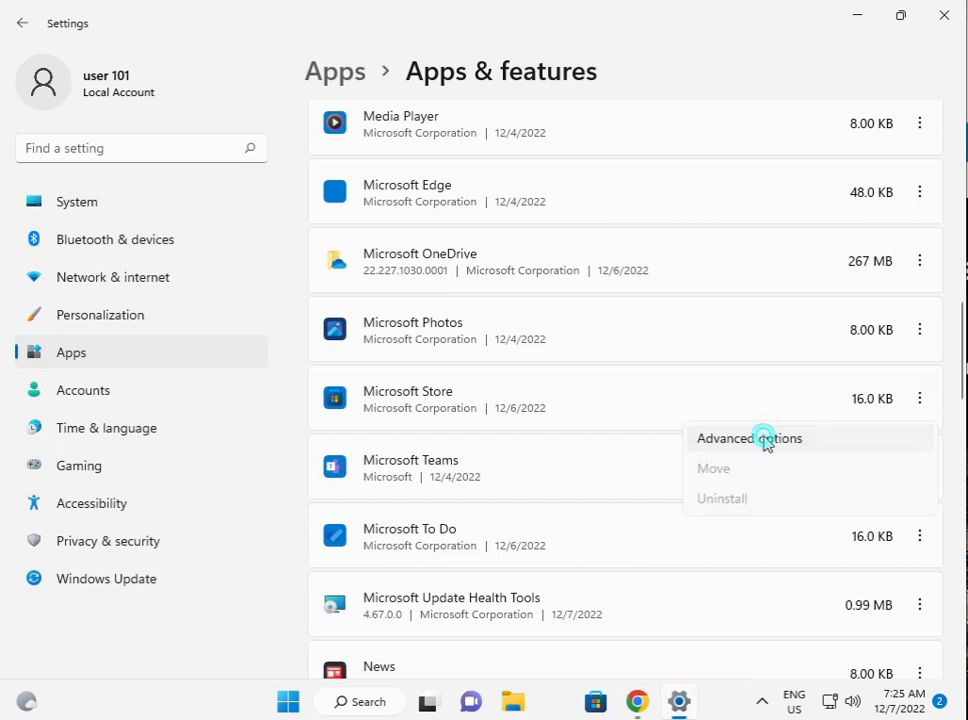
mouse_move(742, 446)
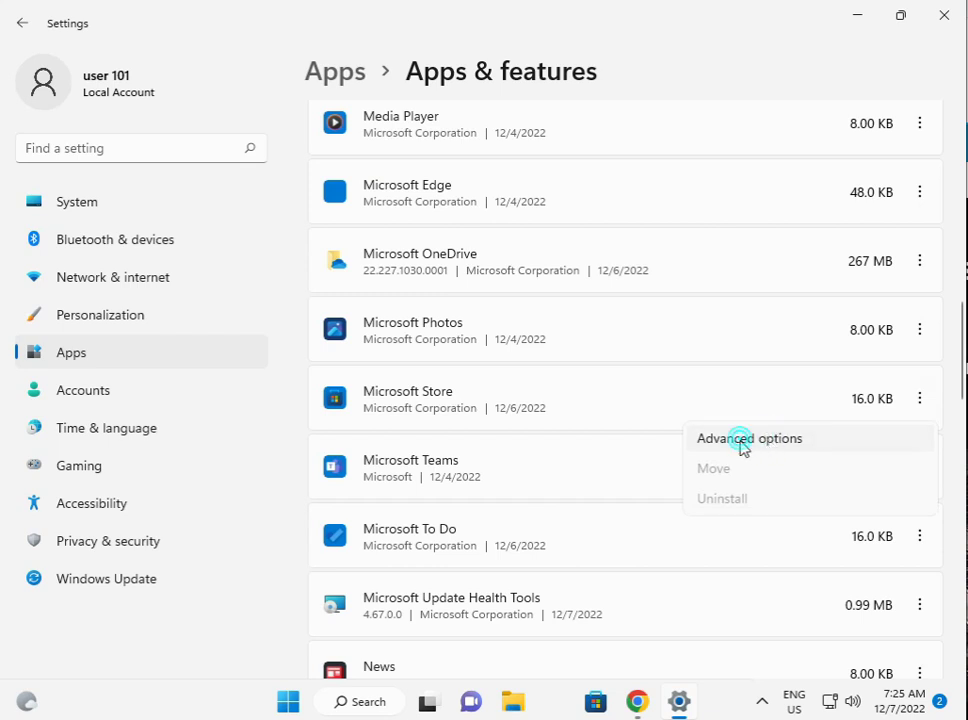
In Microsoft Store's Advanced options, repair the app and then reset it
left_click(748, 438)
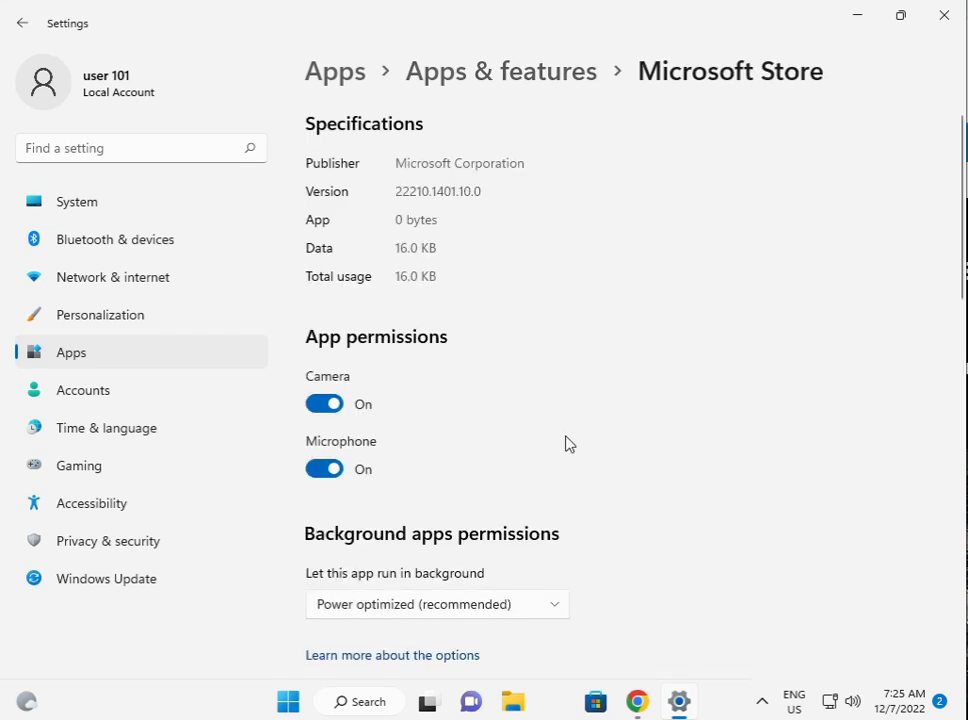
scroll("down", 3)
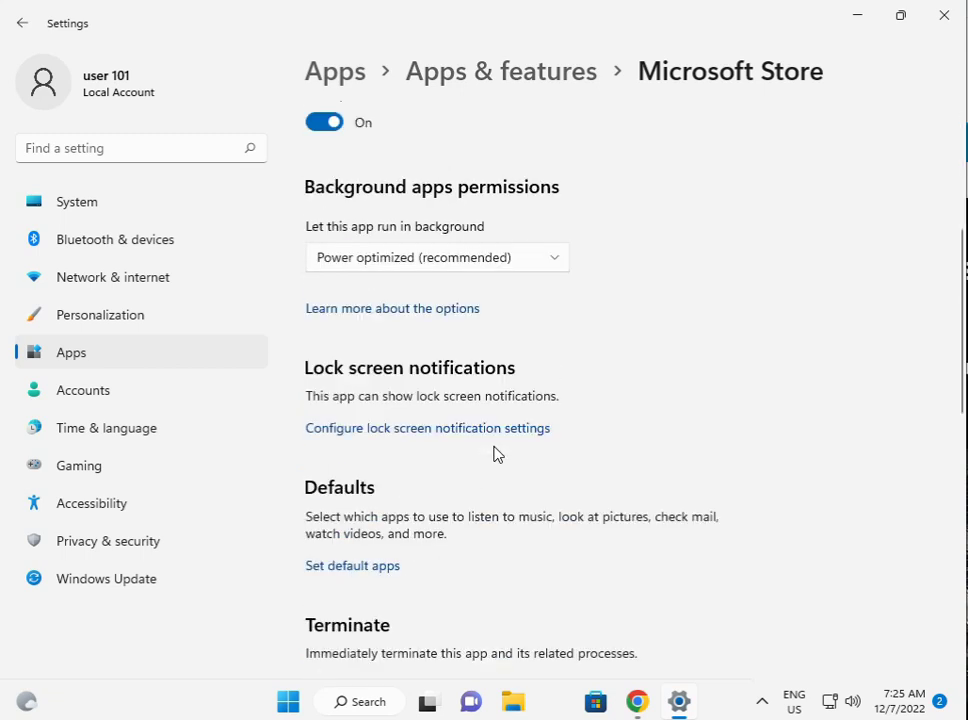
scroll("down", 3)
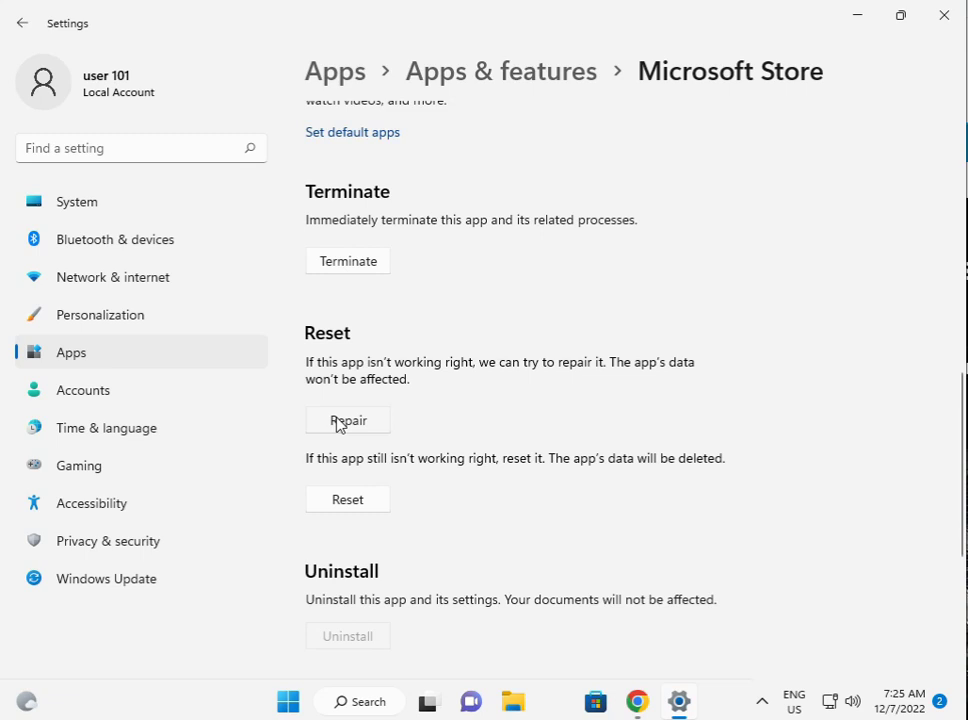
left_click(348, 420)
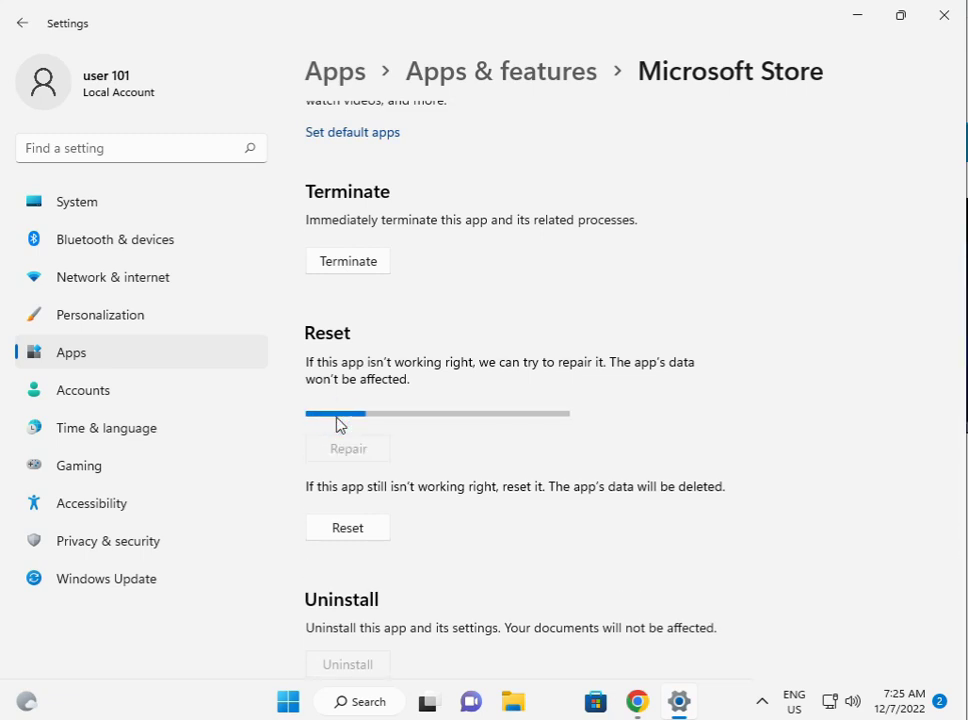
mouse_move(678, 700)
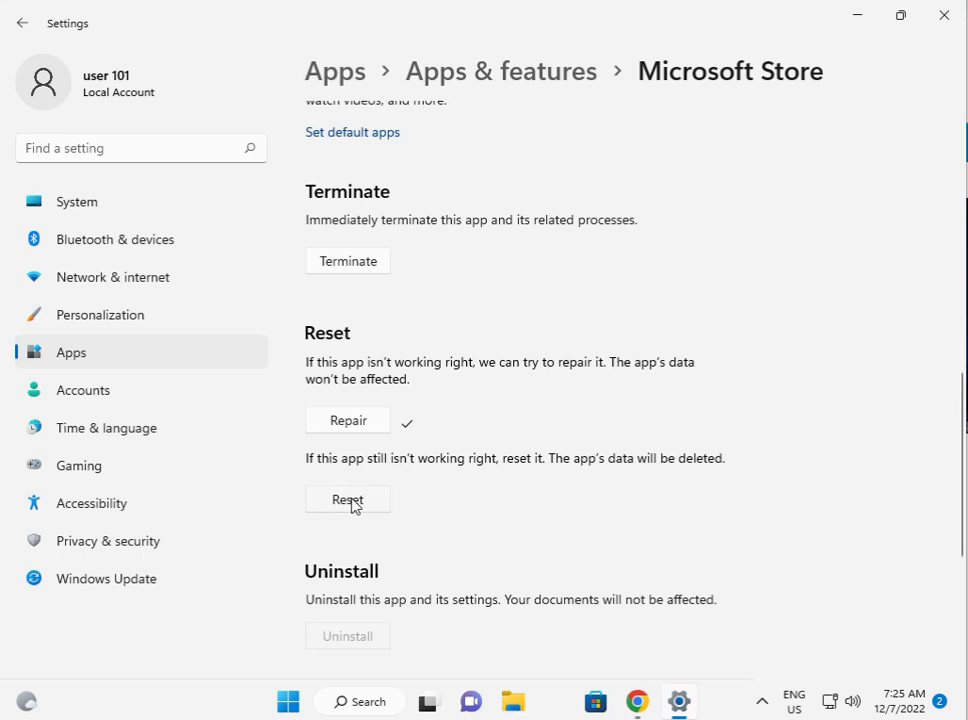
left_click(348, 500)
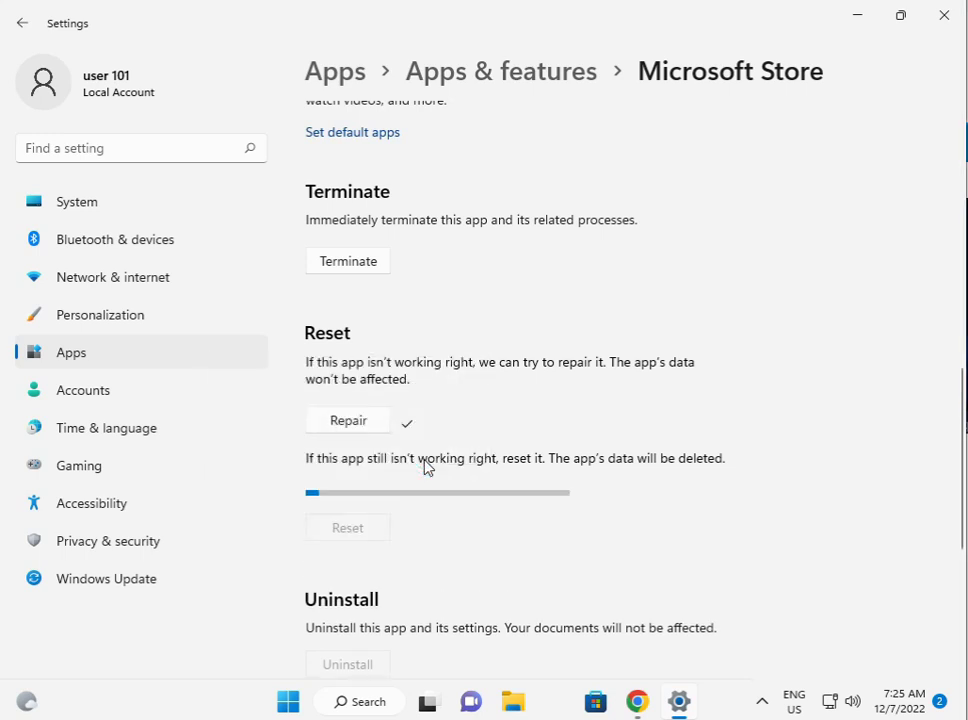
mouse_move(658, 700)
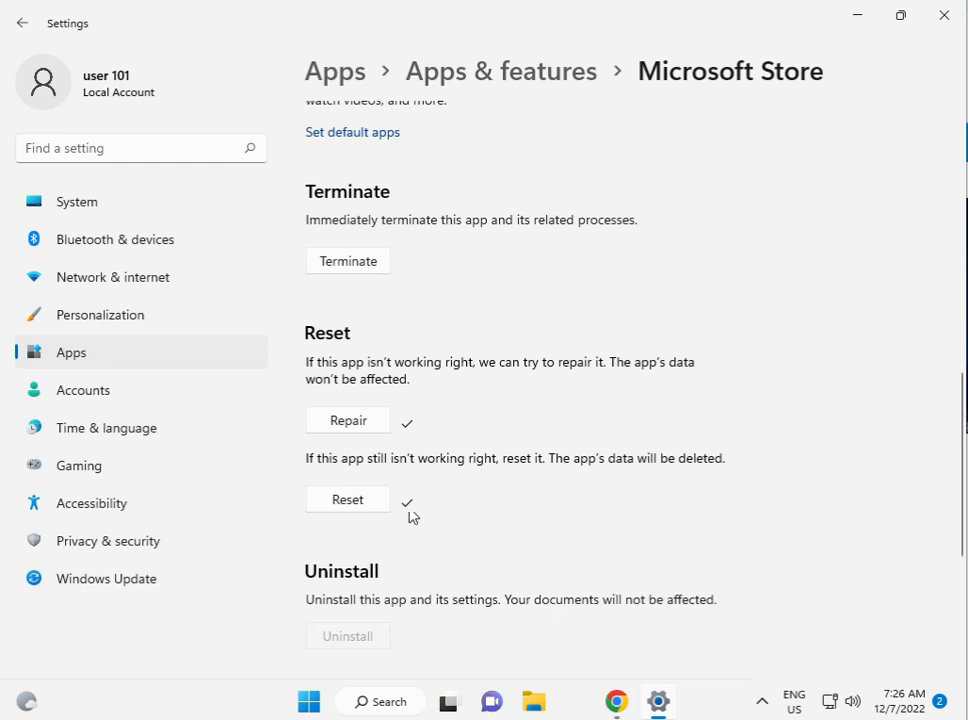
mouse_move(568, 684)
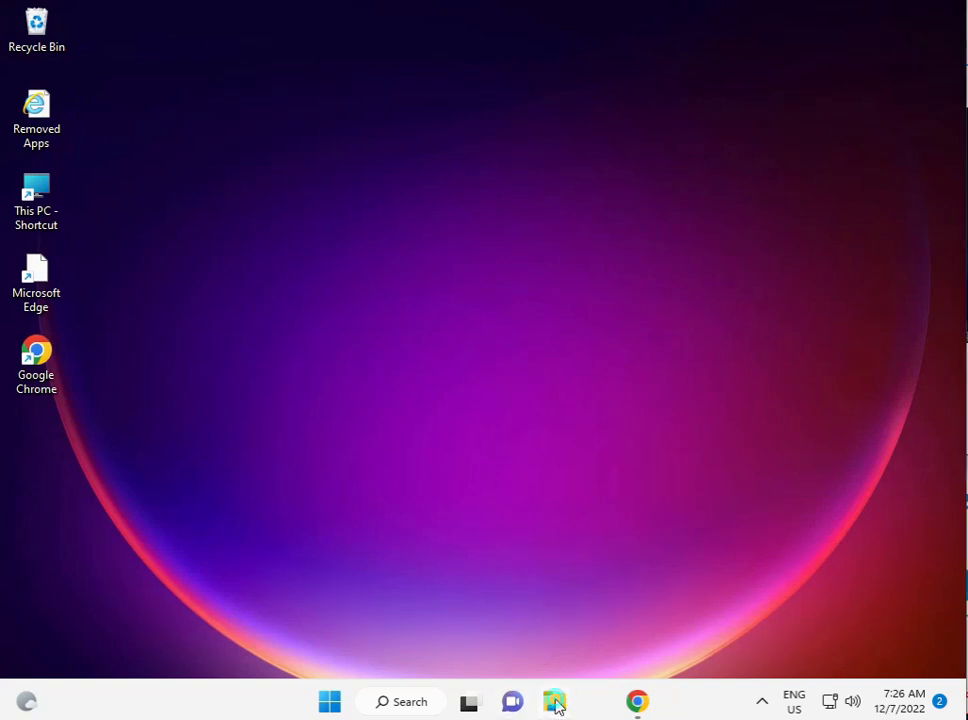
Launch File Explorer and enter Local Disk (C:) from This PC
left_click(554, 700)
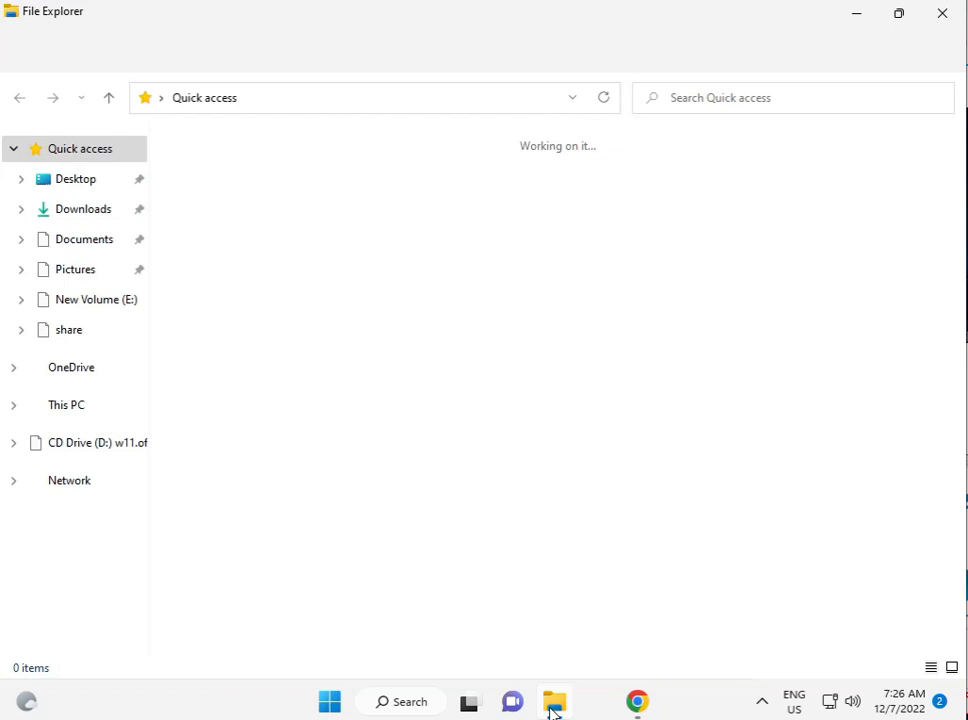
left_click(66, 404)
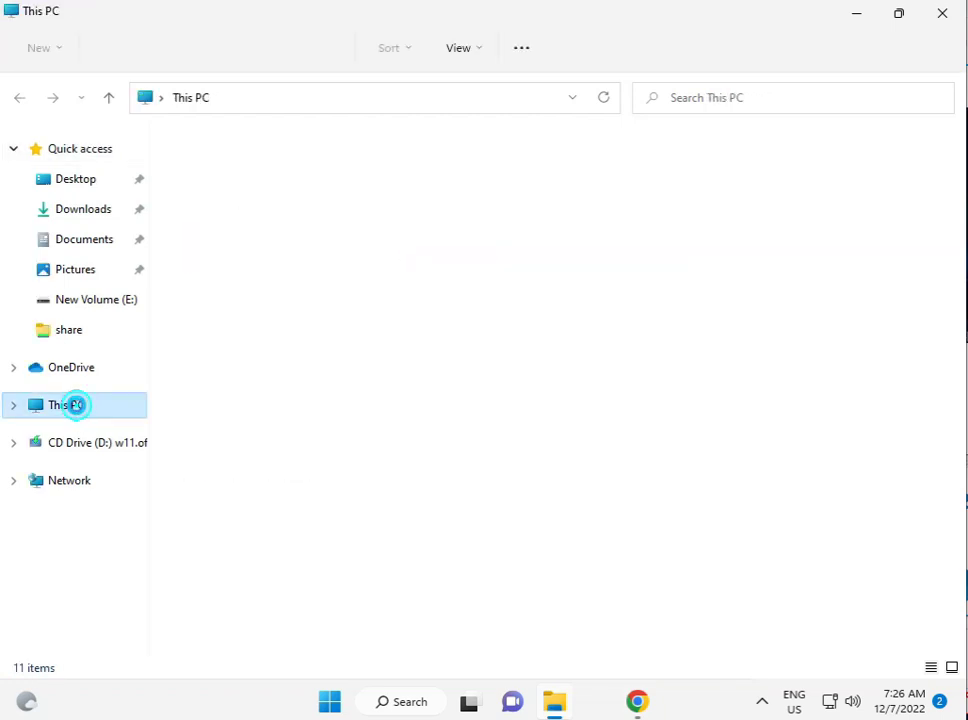
left_click(66, 404)
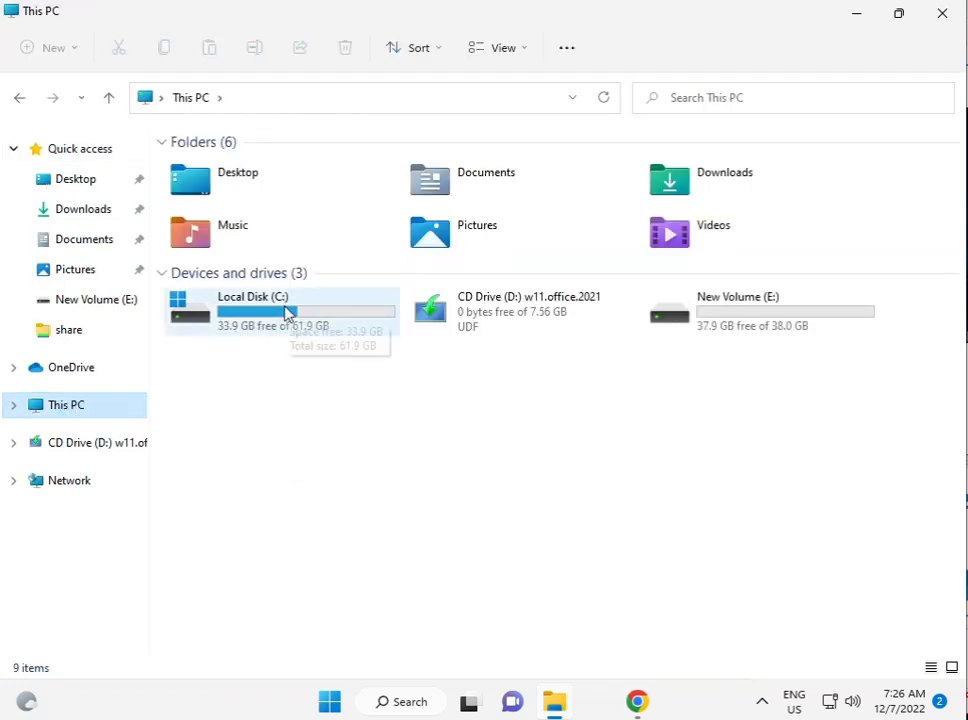
double_click(252, 304)
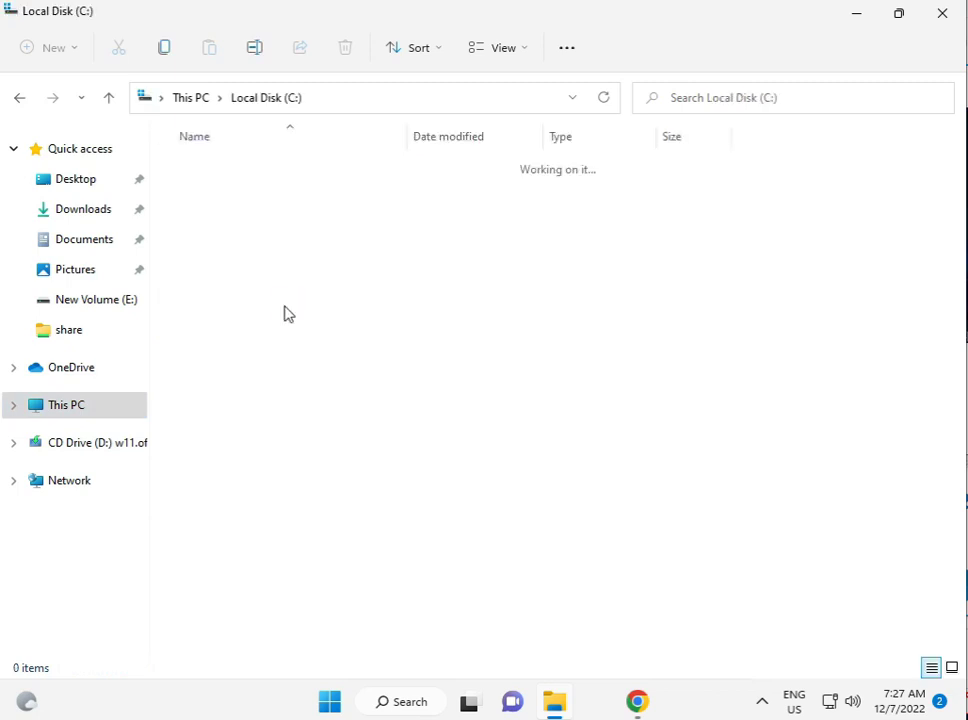
Go through Users into the user 101 profile folder
left_click(200, 370)
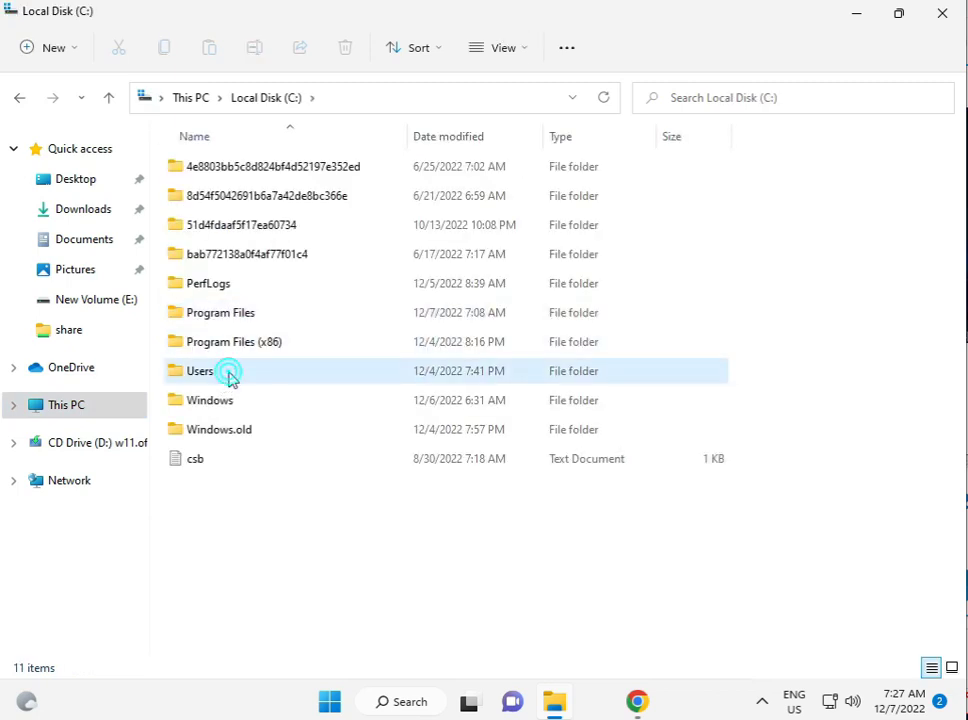
double_click(200, 370)
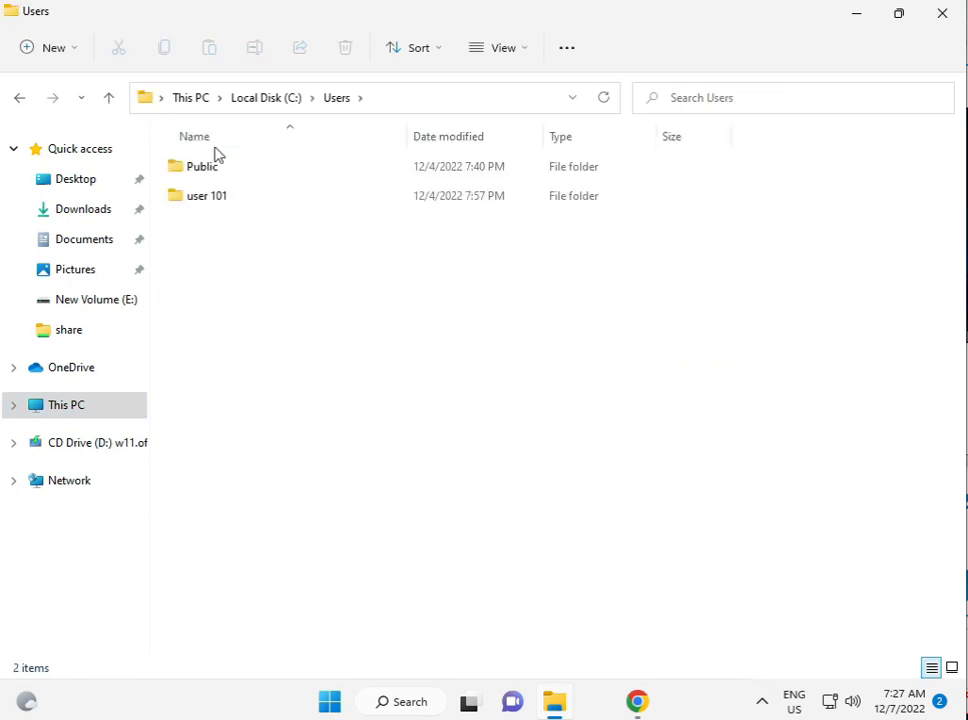
mouse_move(206, 196)
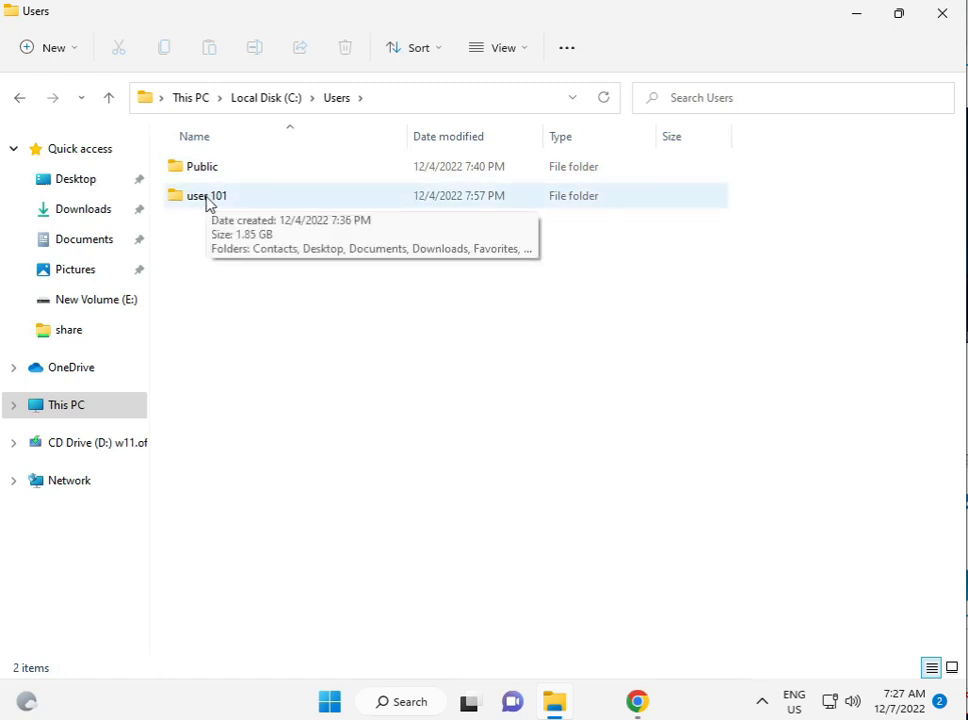
left_click(208, 196)
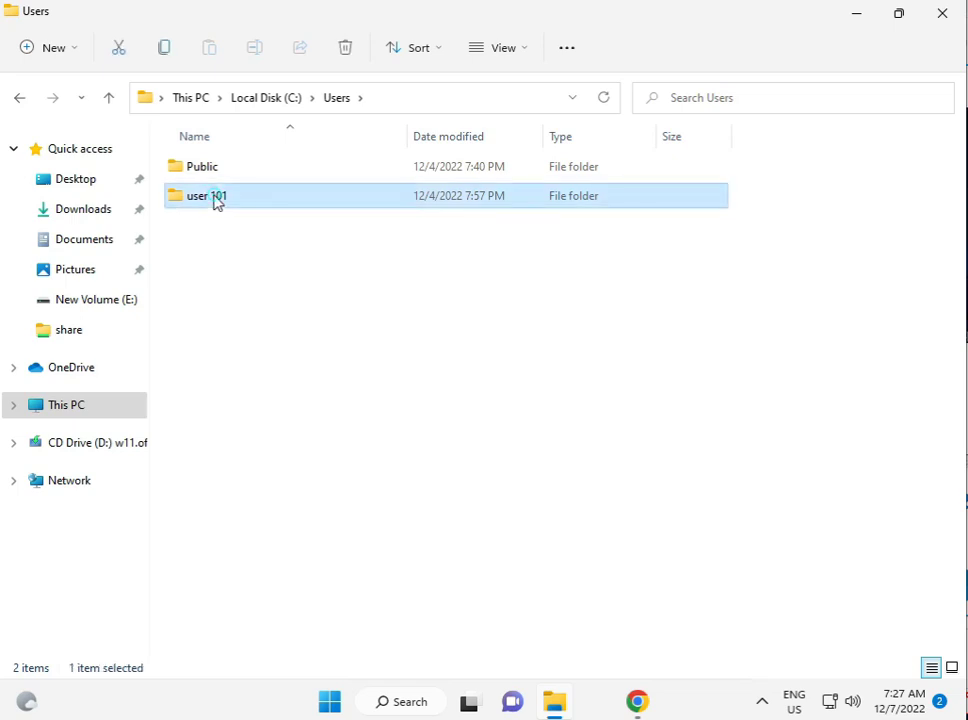
double_click(200, 196)
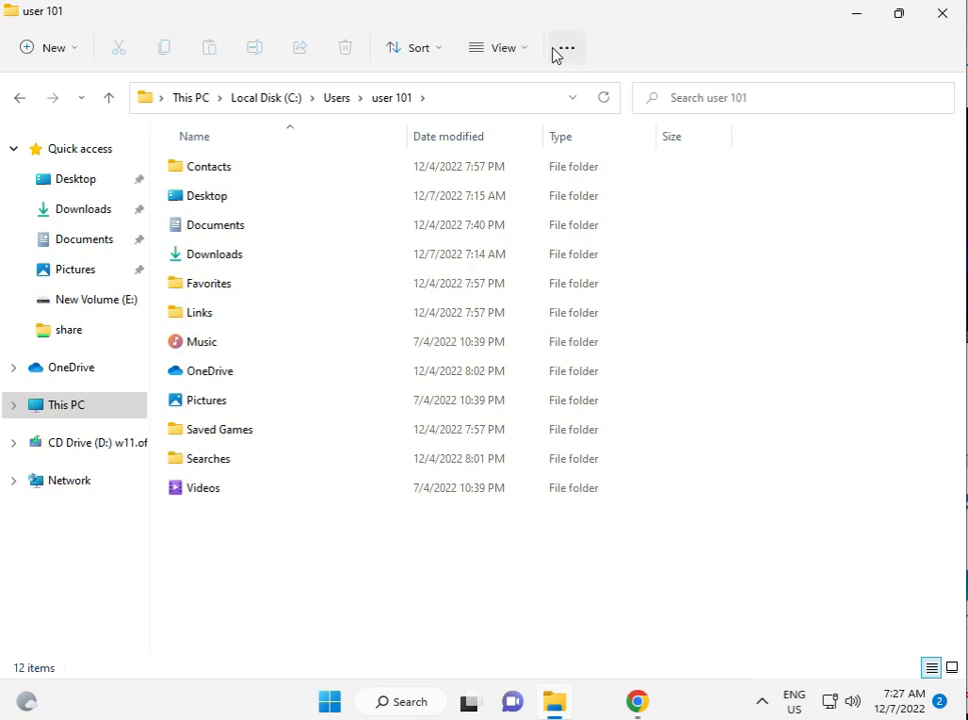
Reach Folder Options from the toolbar's extra commands, dismissing the folder Properties opened first
left_click(566, 48)
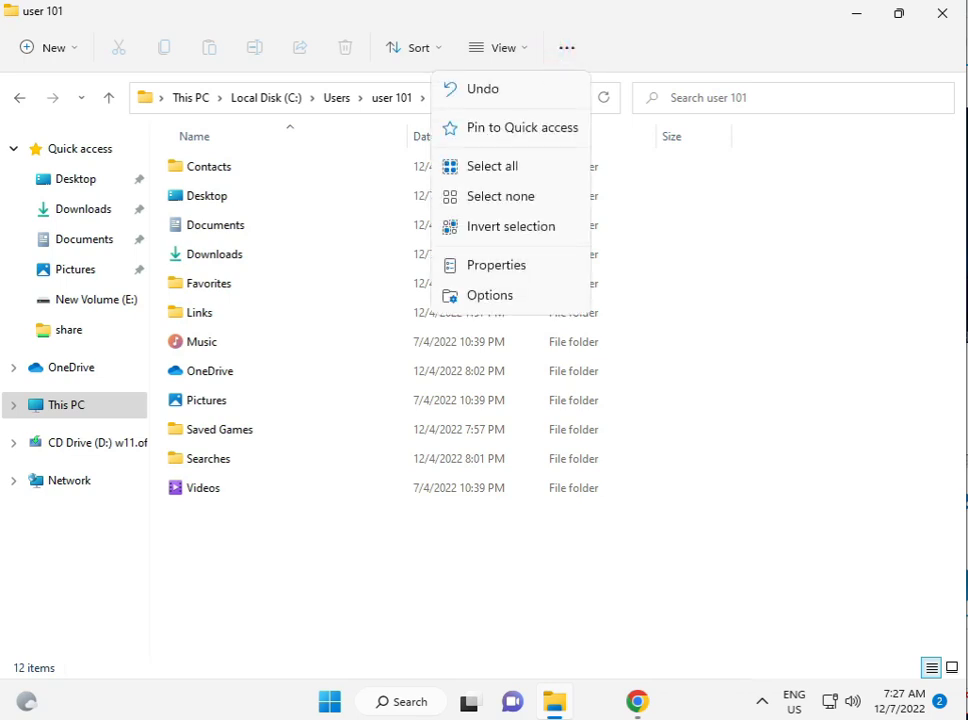
left_click(496, 264)
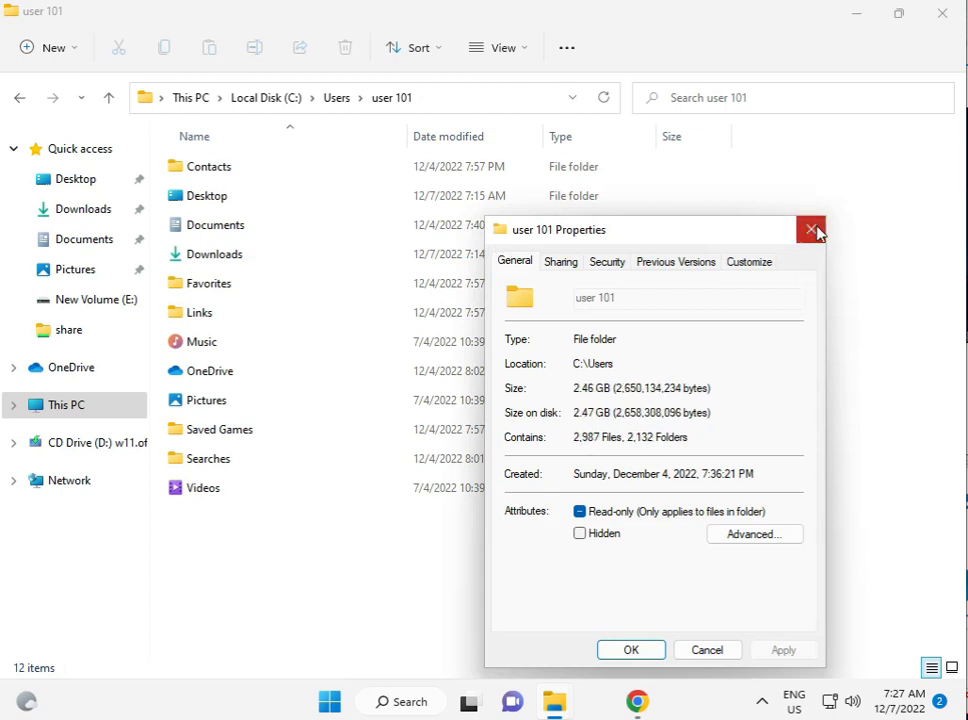
left_click(810, 228)
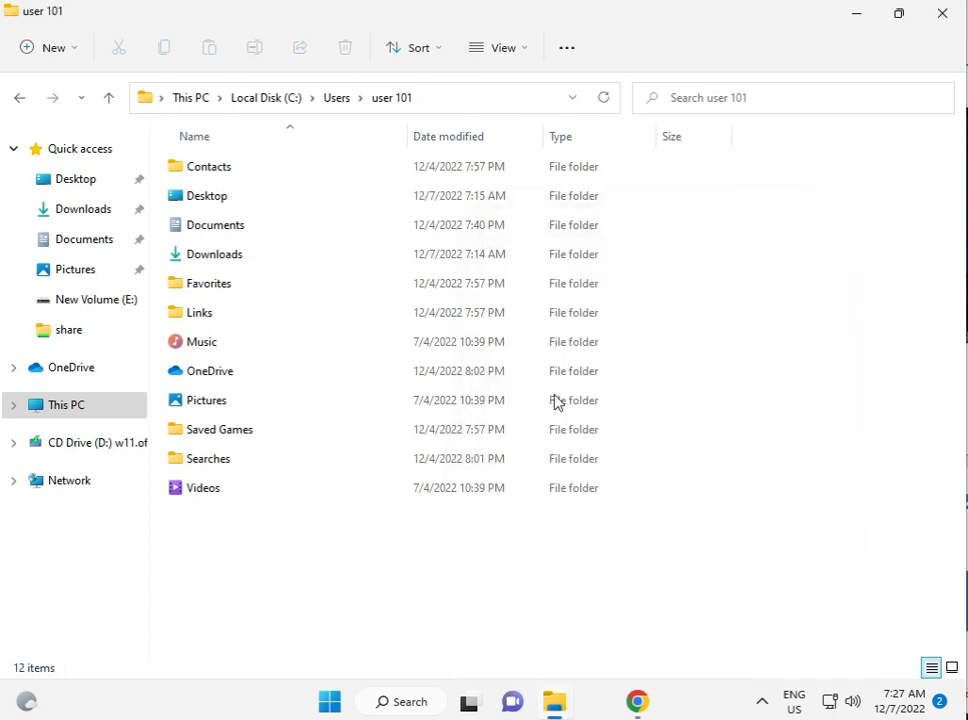
left_click(568, 48)
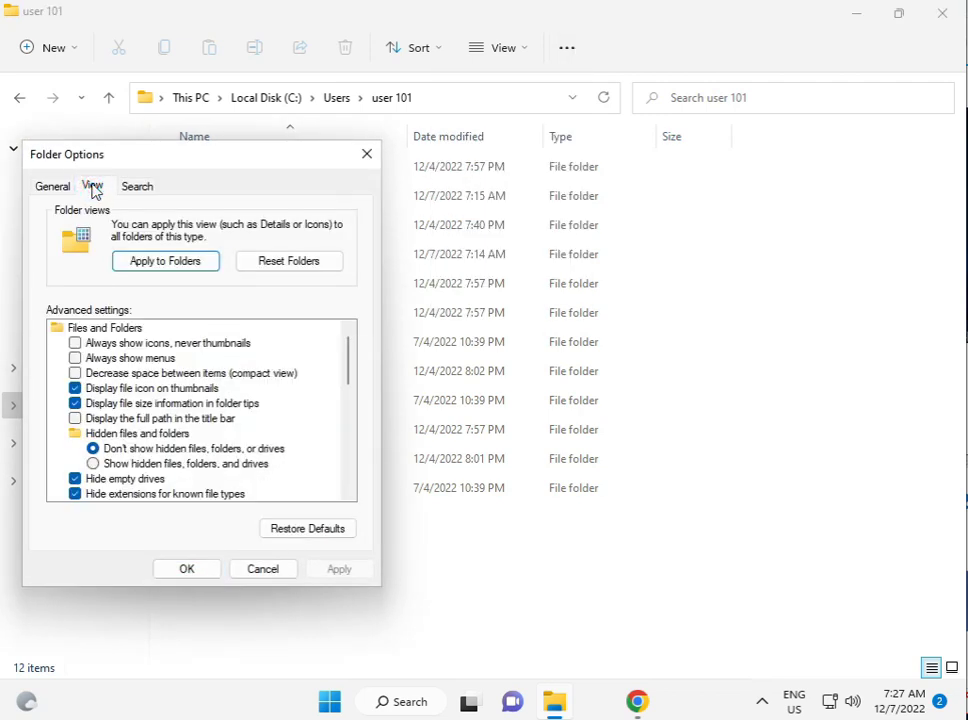
Enable 'Show hidden files, folders, and drives' and apply it, revealing AppData
left_click(92, 464)
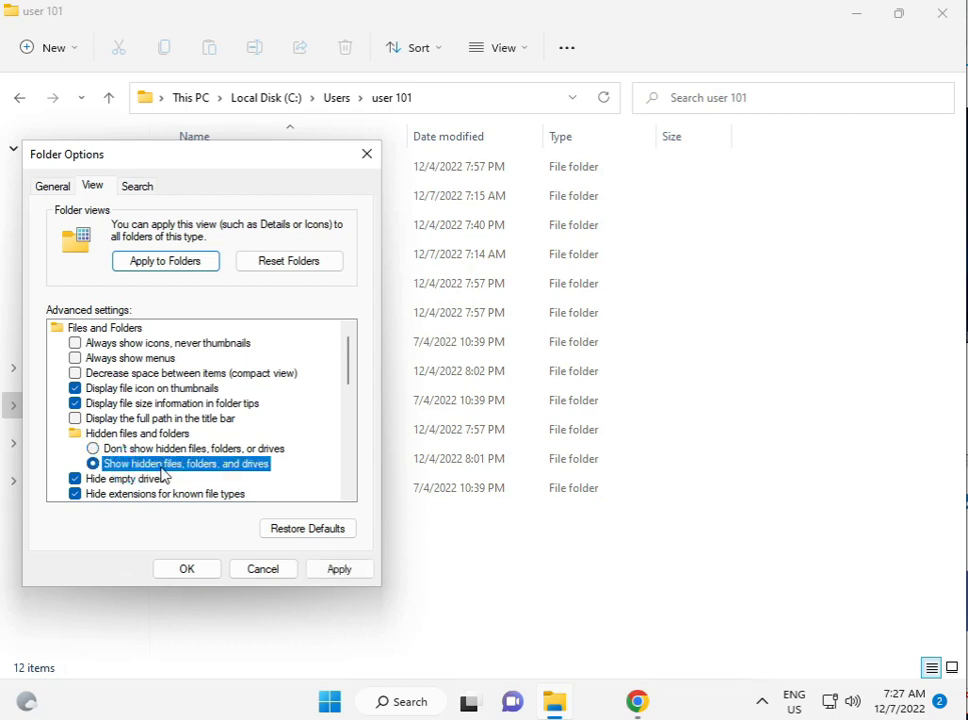
left_click(186, 568)
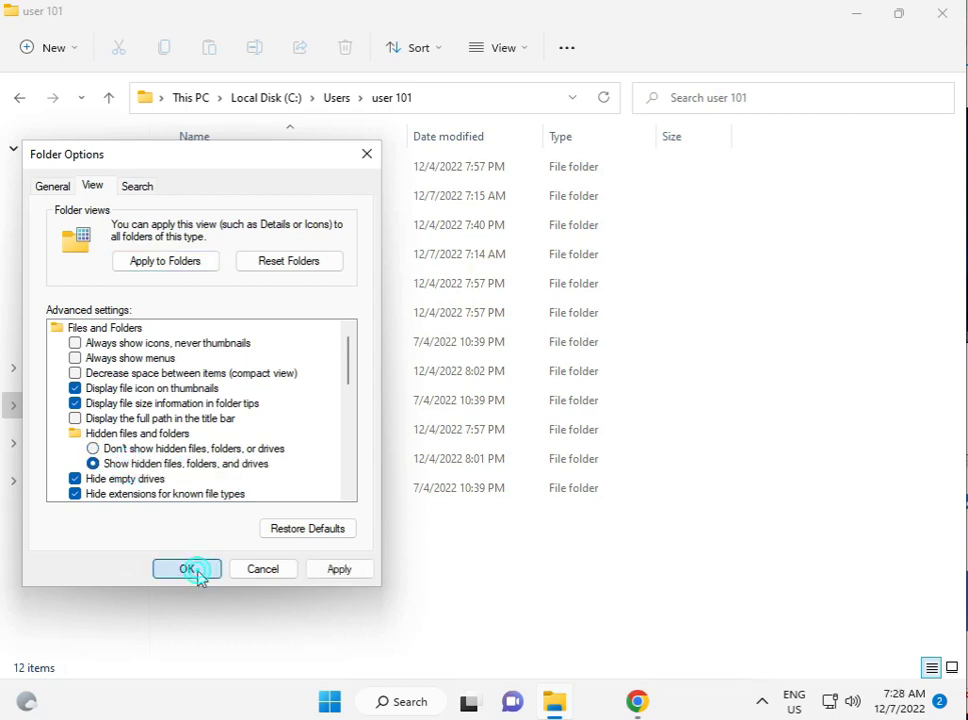
left_click(188, 568)
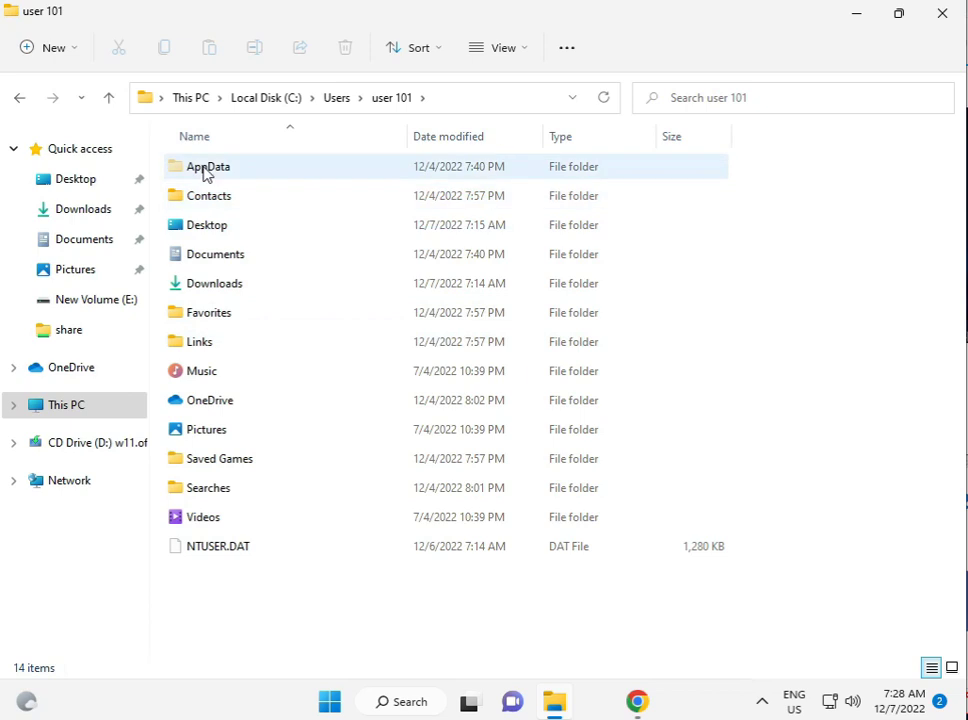
Inside AppData, show the Local folder's Properties on the Security tab
left_click(208, 166)
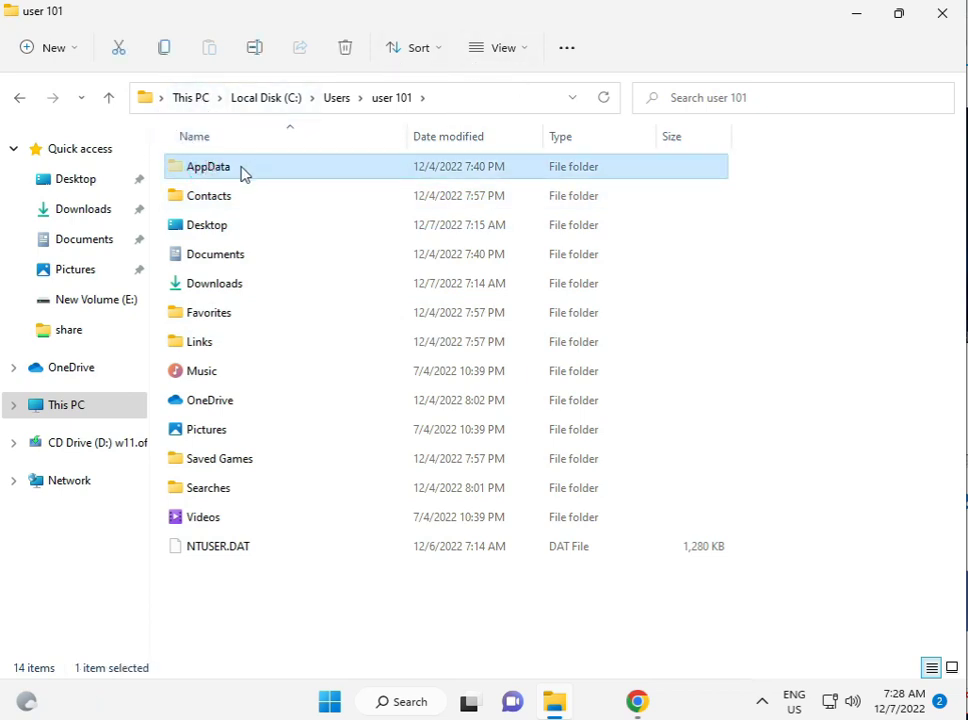
double_click(208, 166)
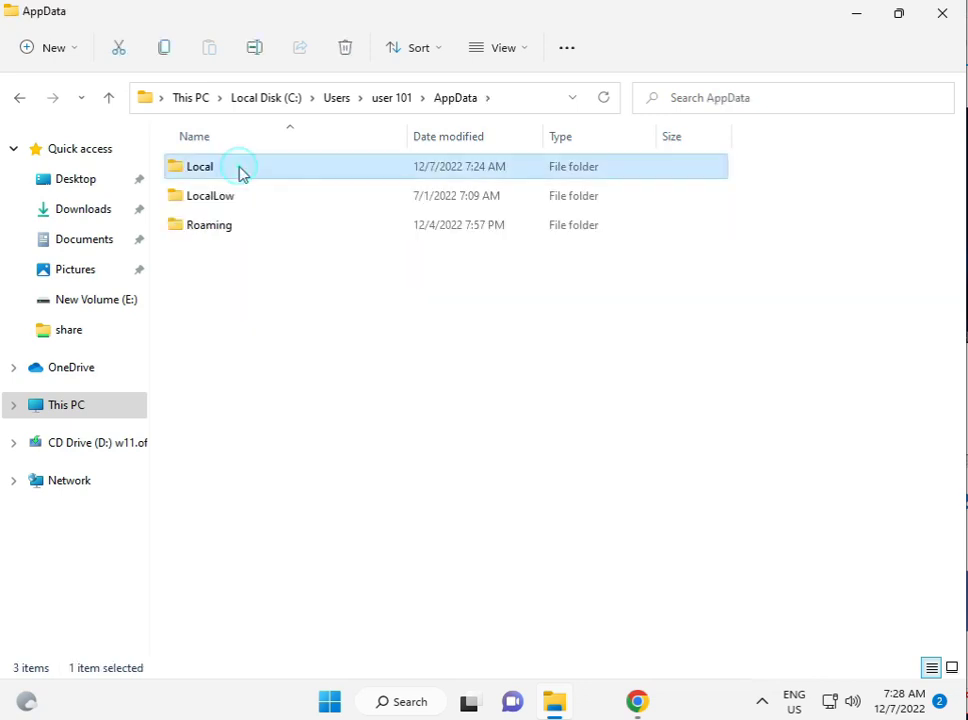
right_click(200, 166)
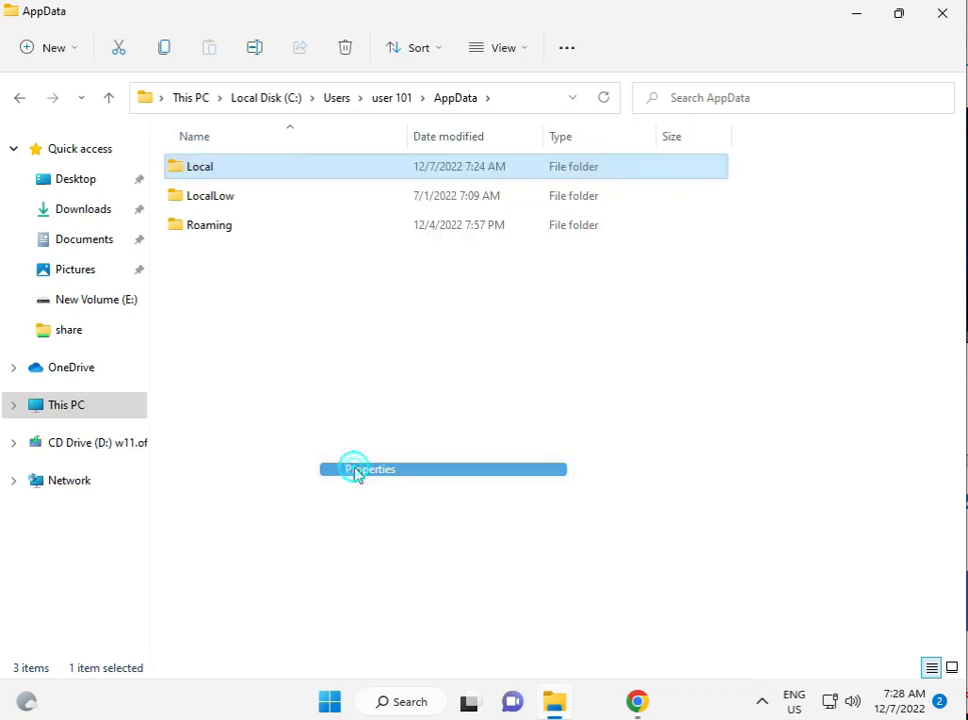
left_click(370, 468)
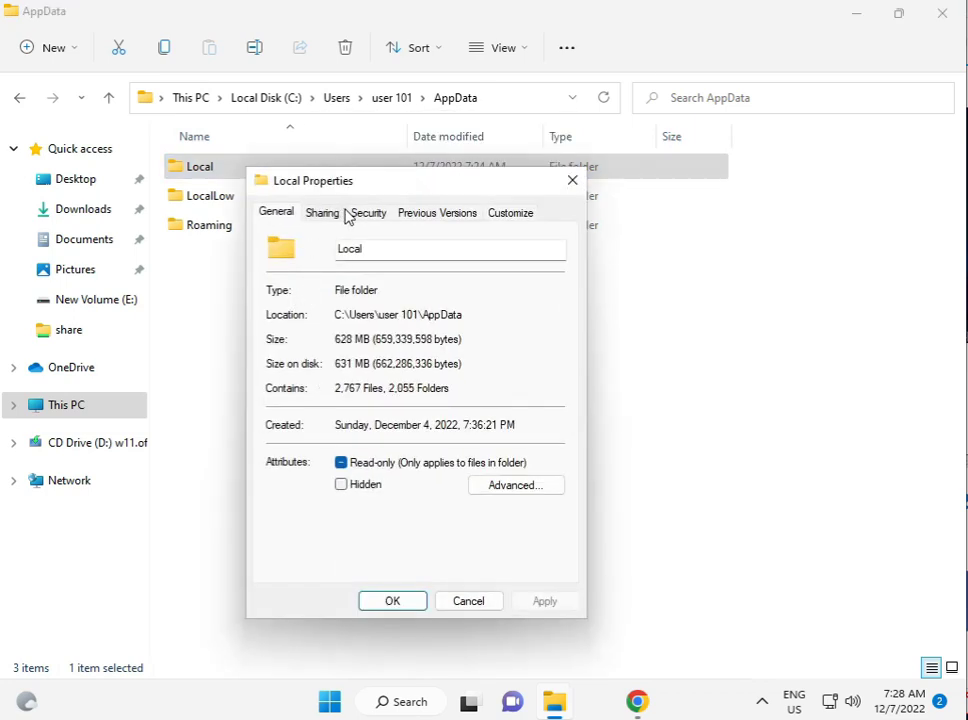
left_click(368, 212)
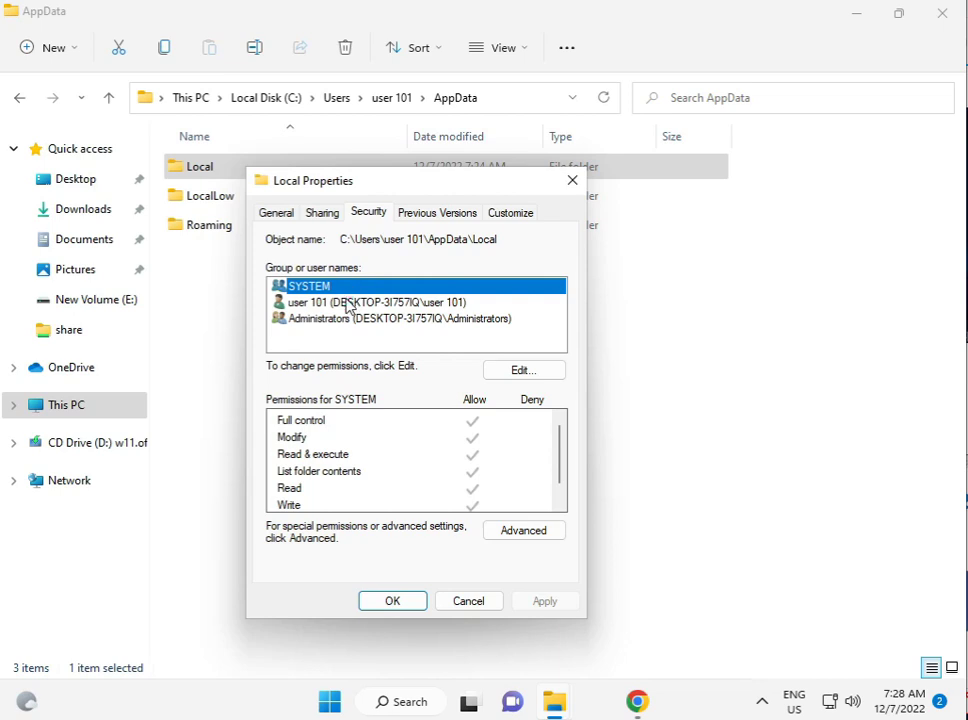
Edit the Local folder's permissions, review the user and SYSTEM entries, and add a new principal
left_click(524, 370)
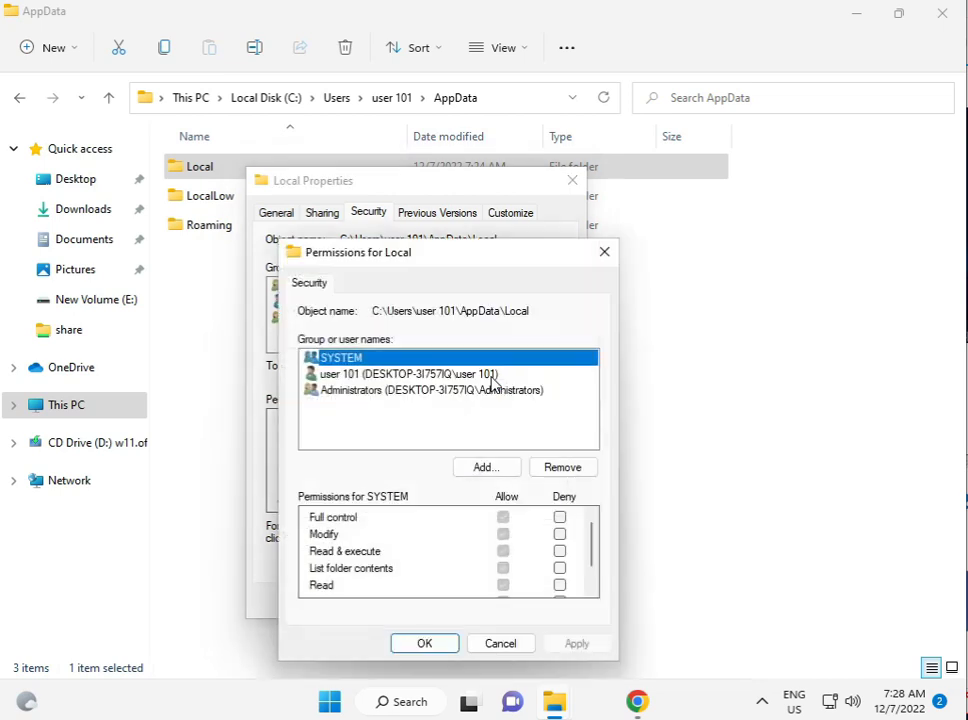
left_click(410, 374)
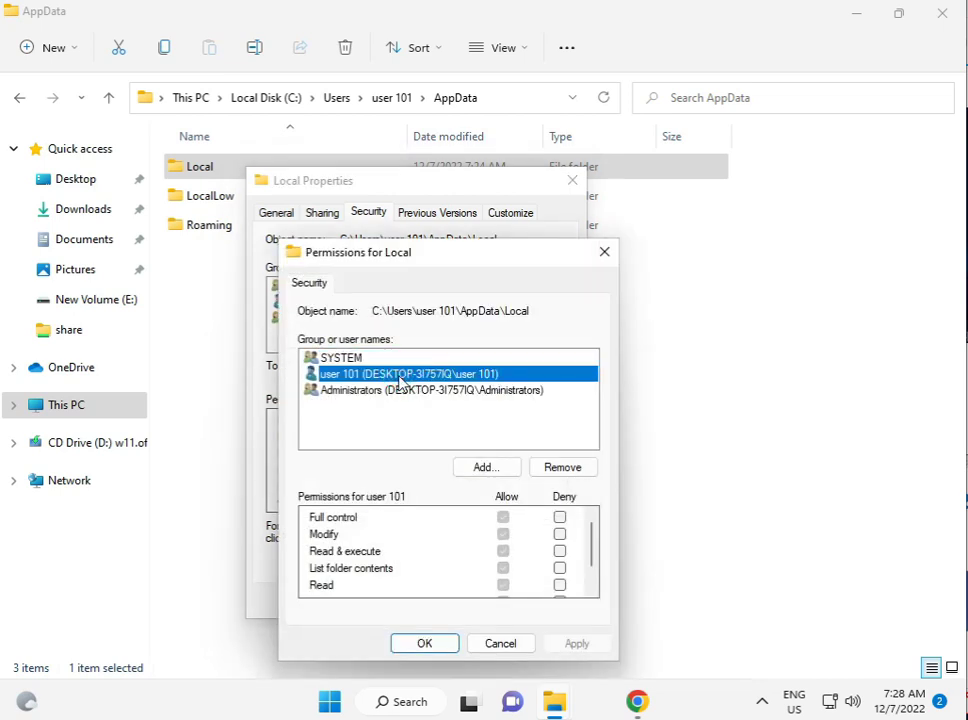
left_click(340, 356)
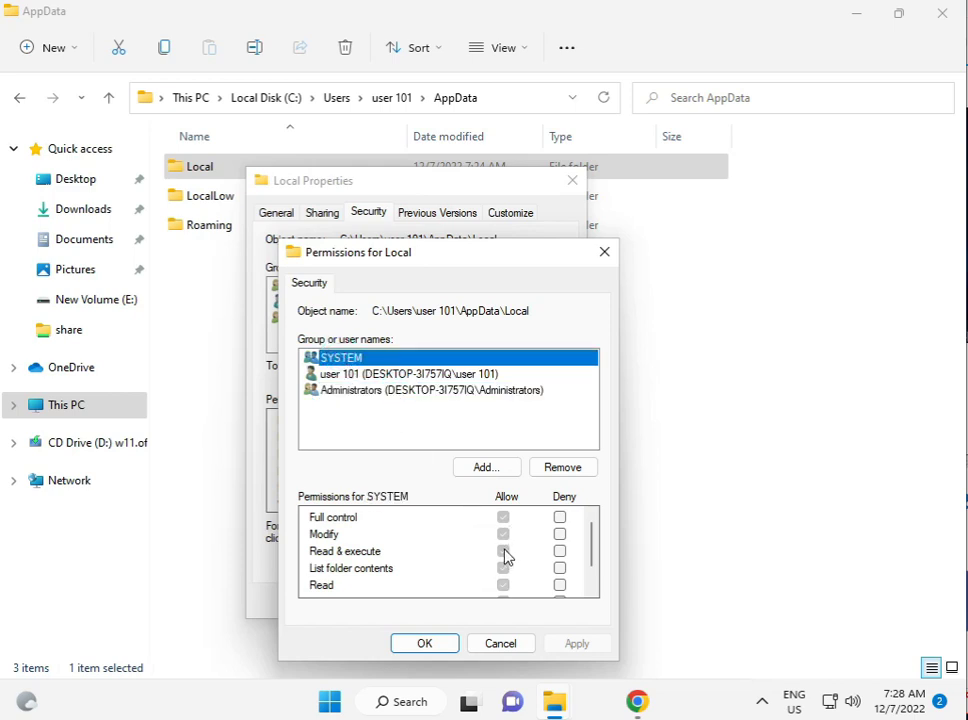
left_click(486, 468)
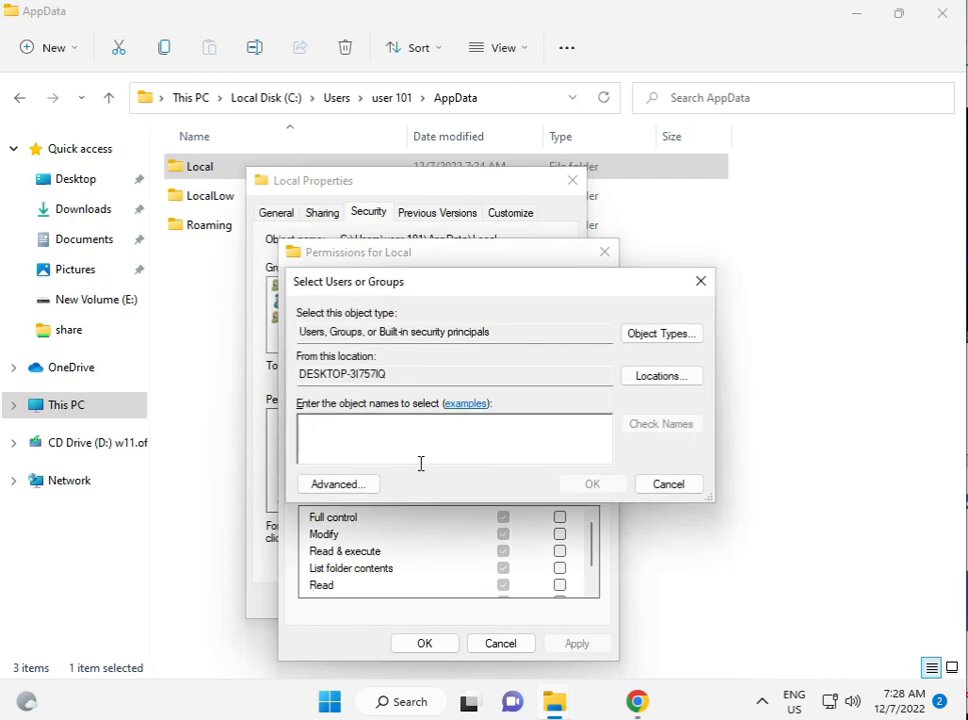
Resolve 'ev' to Everyone via Check Names and allow it Full control
type("eve")
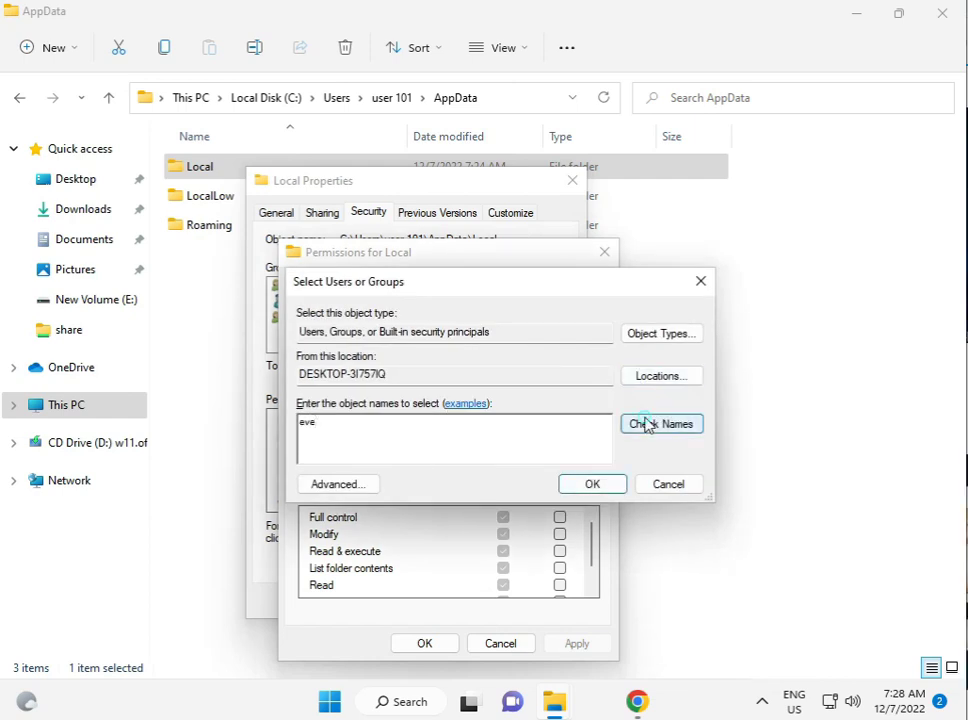
left_click(592, 484)
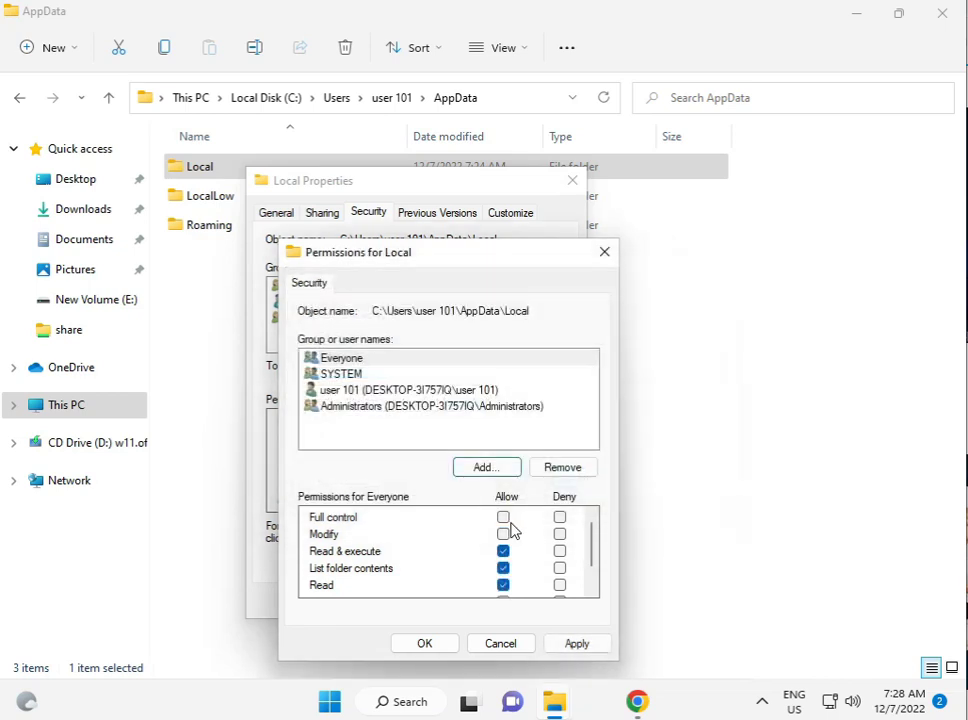
left_click(504, 516)
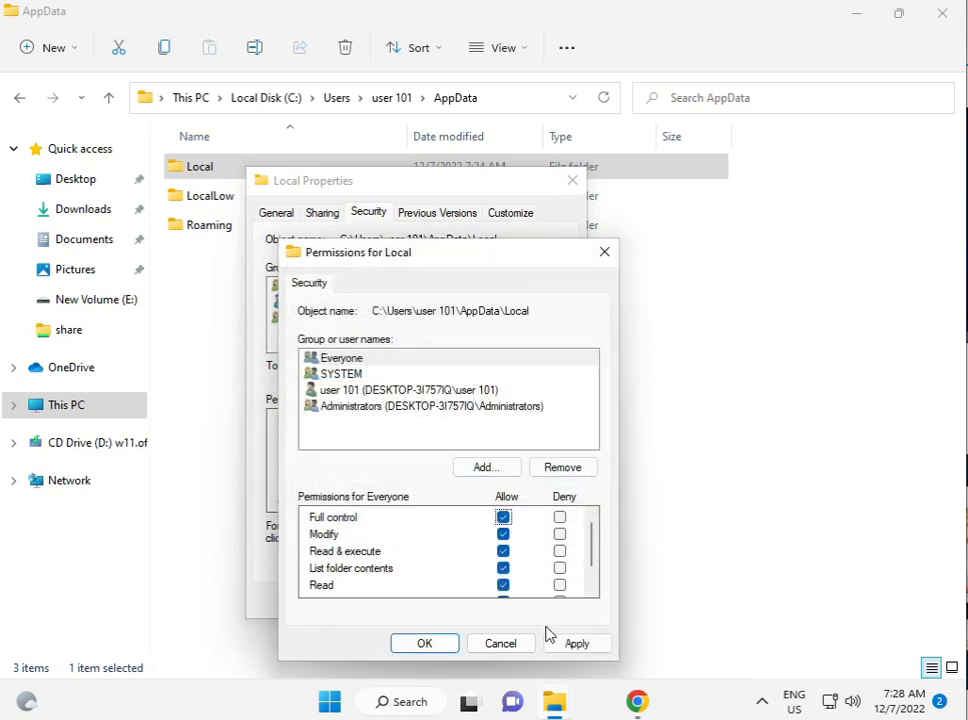
Apply Everyone's Full control to Local, continuing past two access-denied errors and confirming
left_click(576, 644)
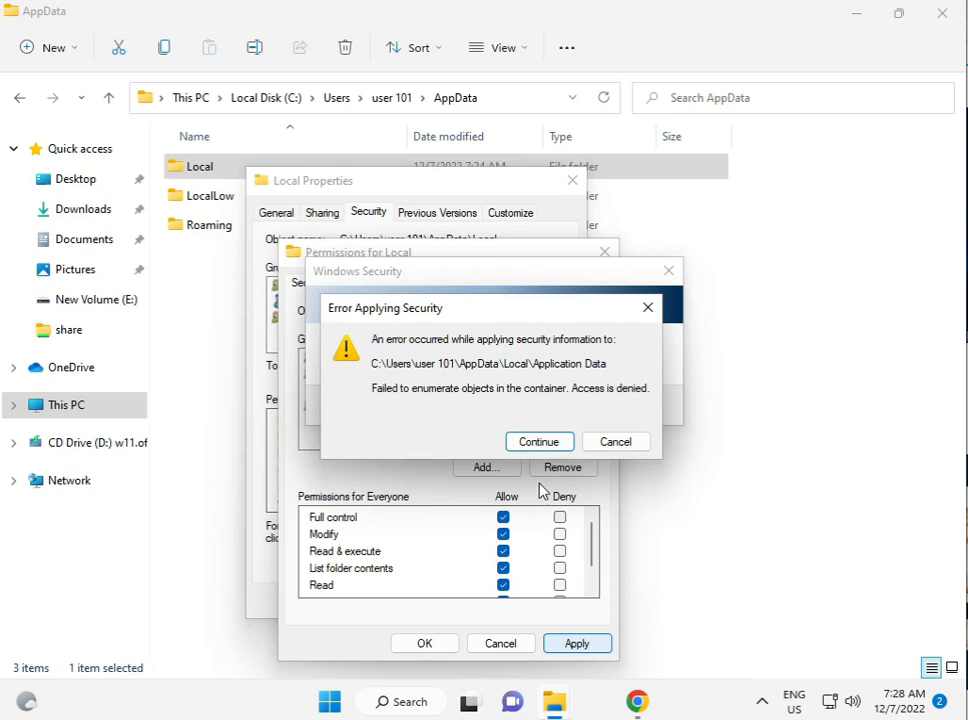
left_click(540, 442)
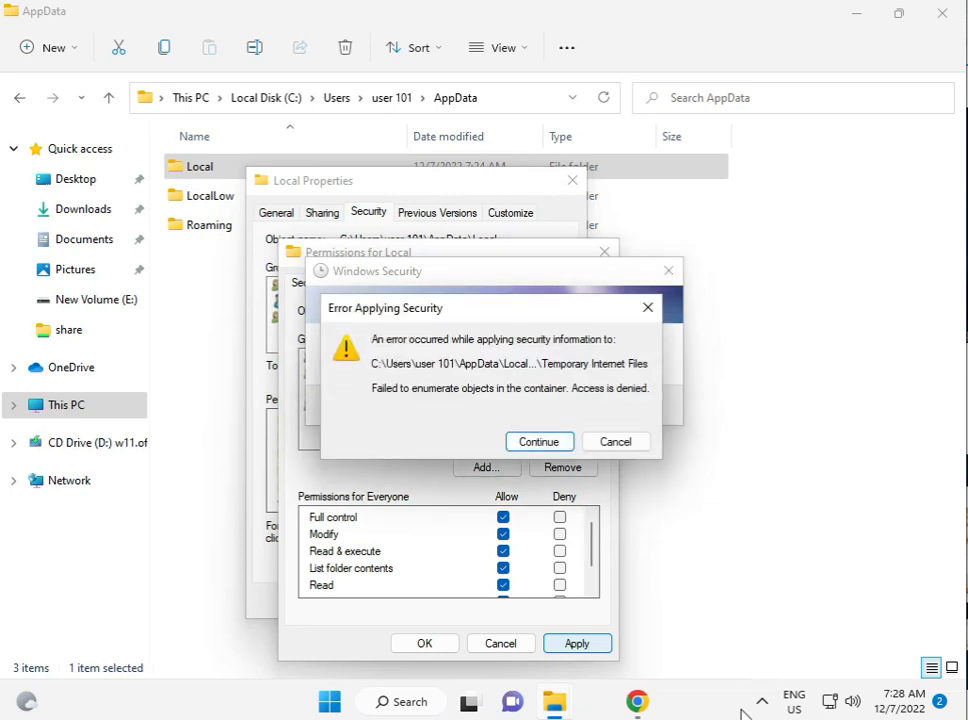
left_click(540, 442)
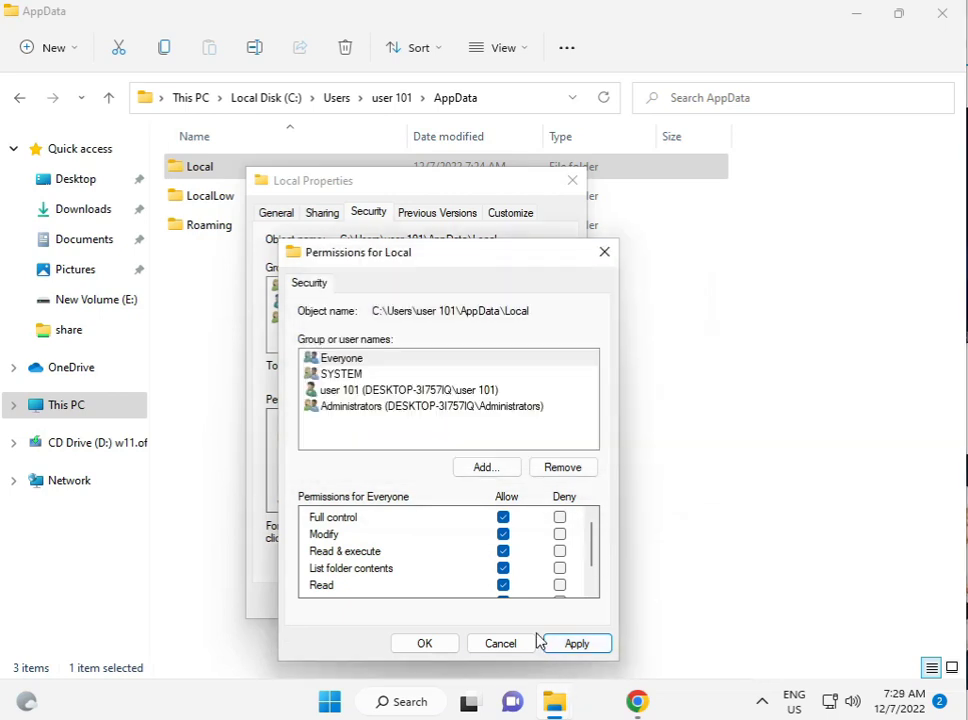
left_click(576, 644)
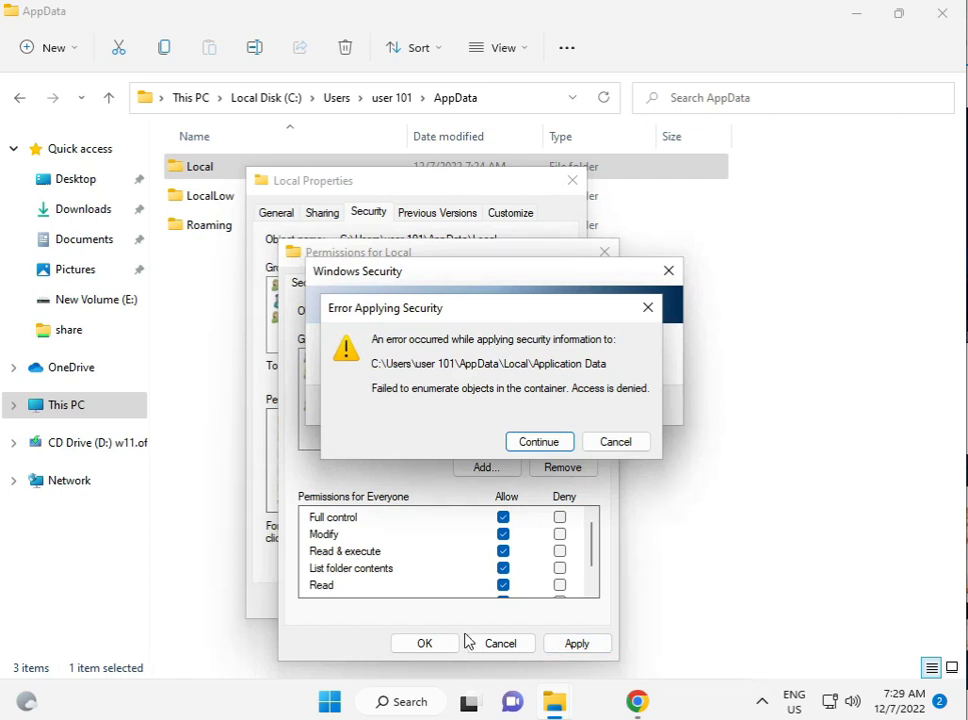
mouse_move(636, 700)
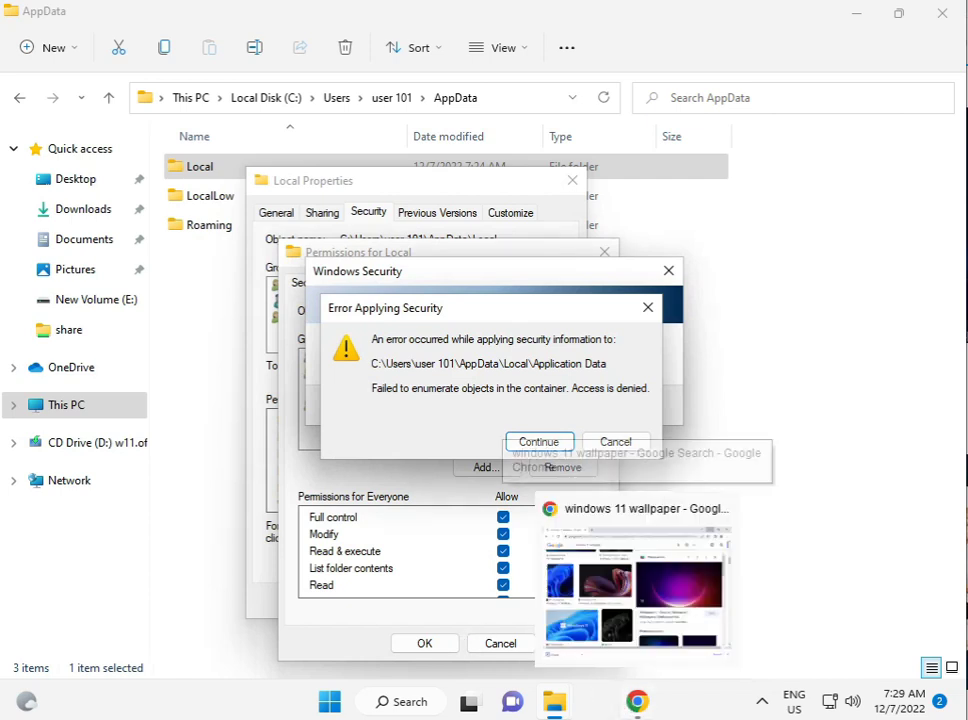